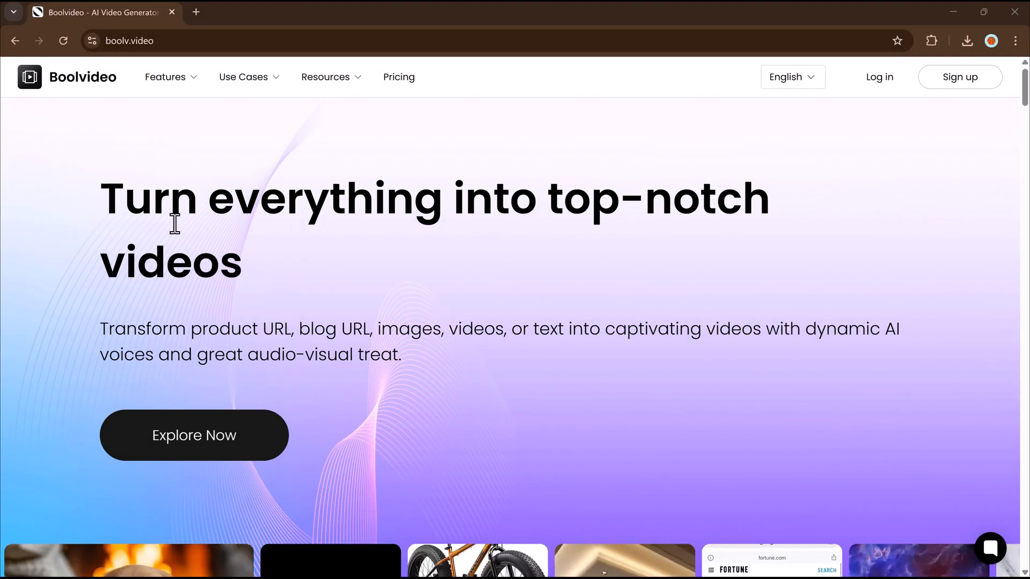
mouse_move(207, 304)
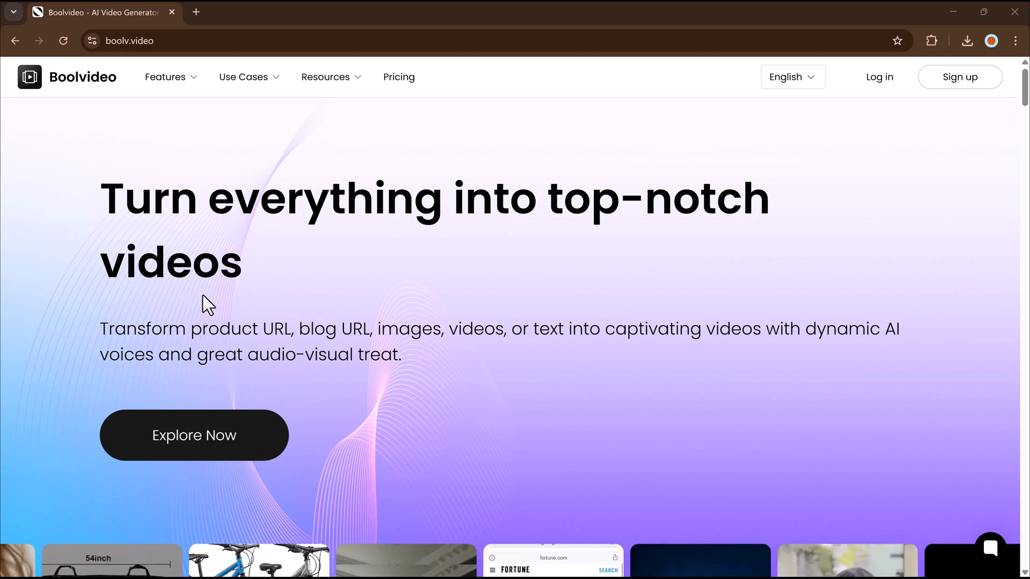
Scroll down the Boolvideo homepage and show the example videos for marketers.
scroll(down, 3)
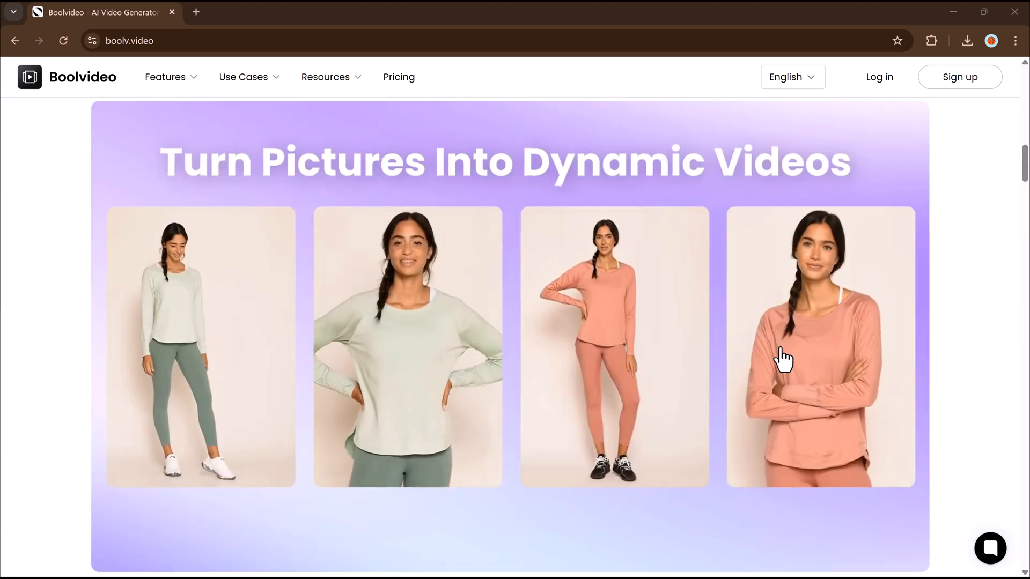
scroll(down, 3)
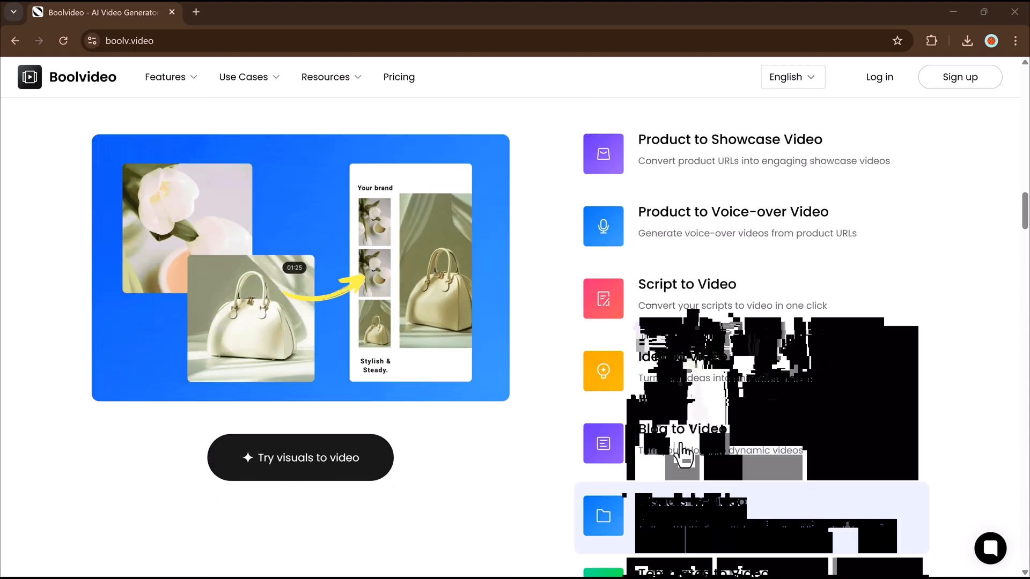
scroll(down, 3)
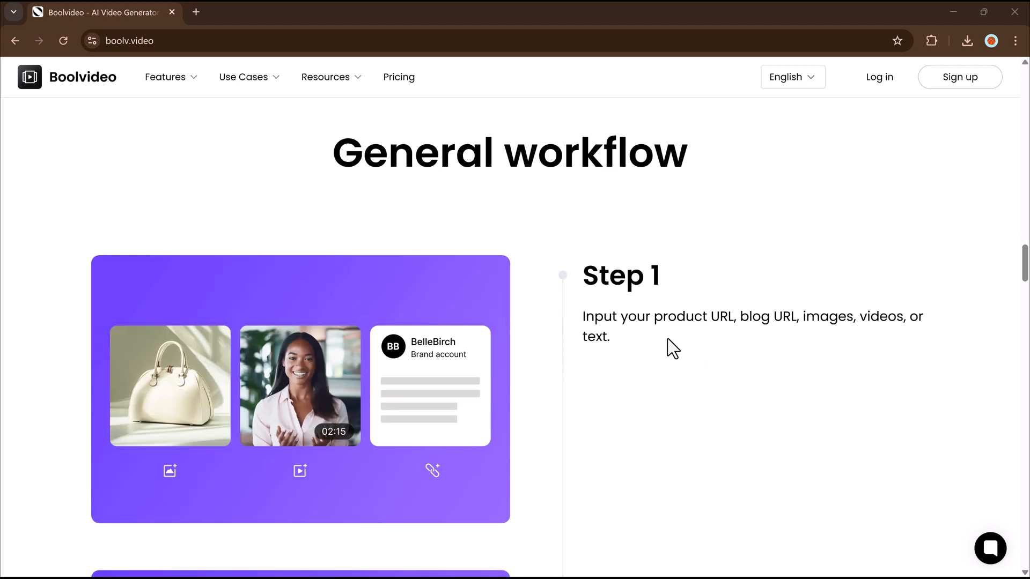
scroll(down, 3)
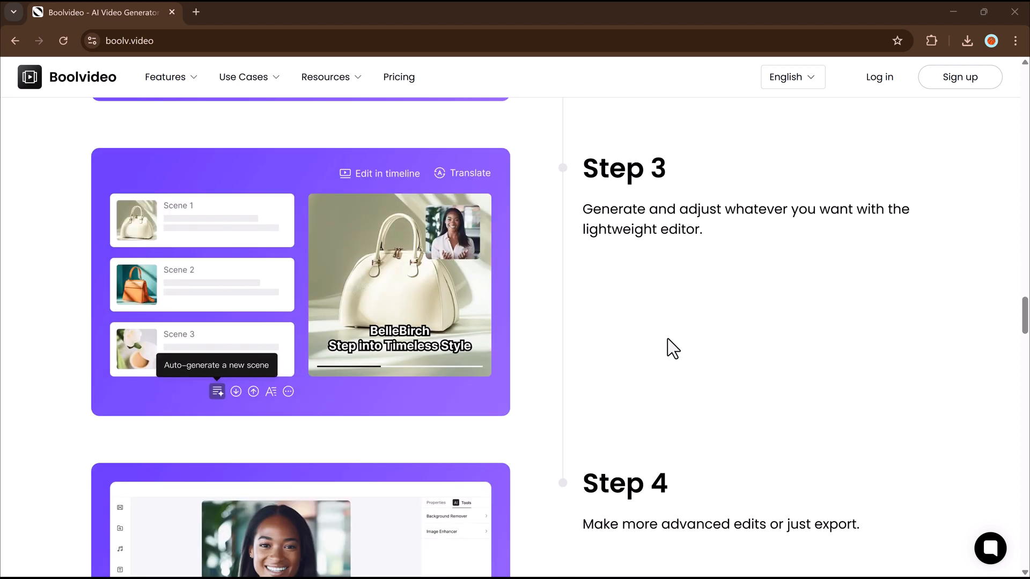
scroll(down, 3)
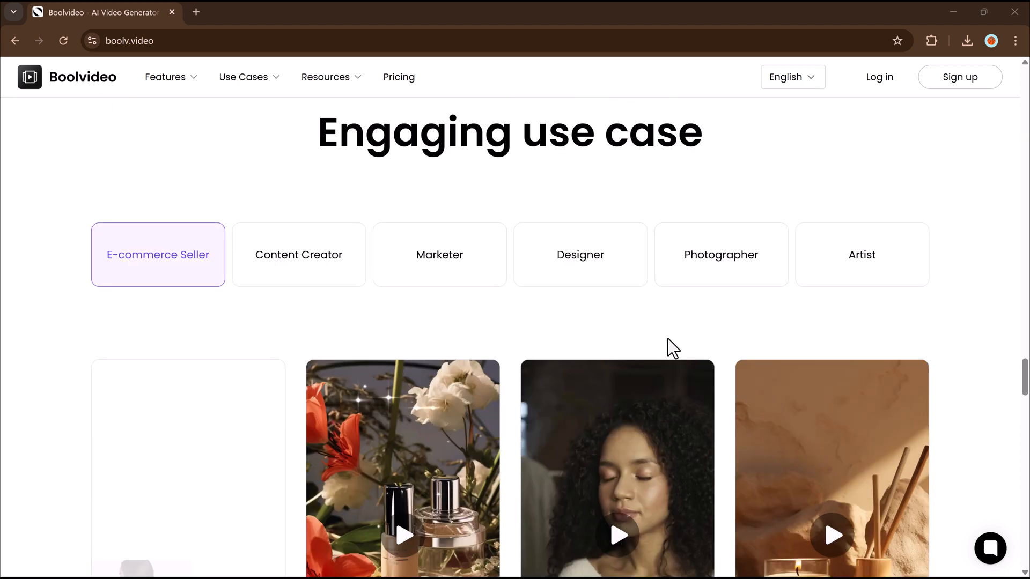
click(439, 254)
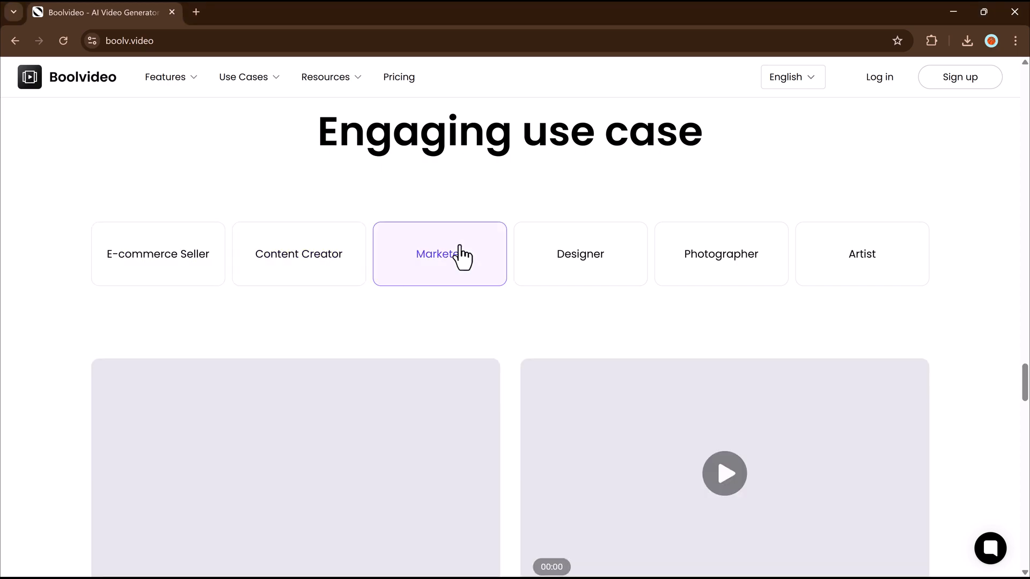
Scroll through more of the homepage, then enter the Create Video workspace via Explore Now.
scroll(down, 3)
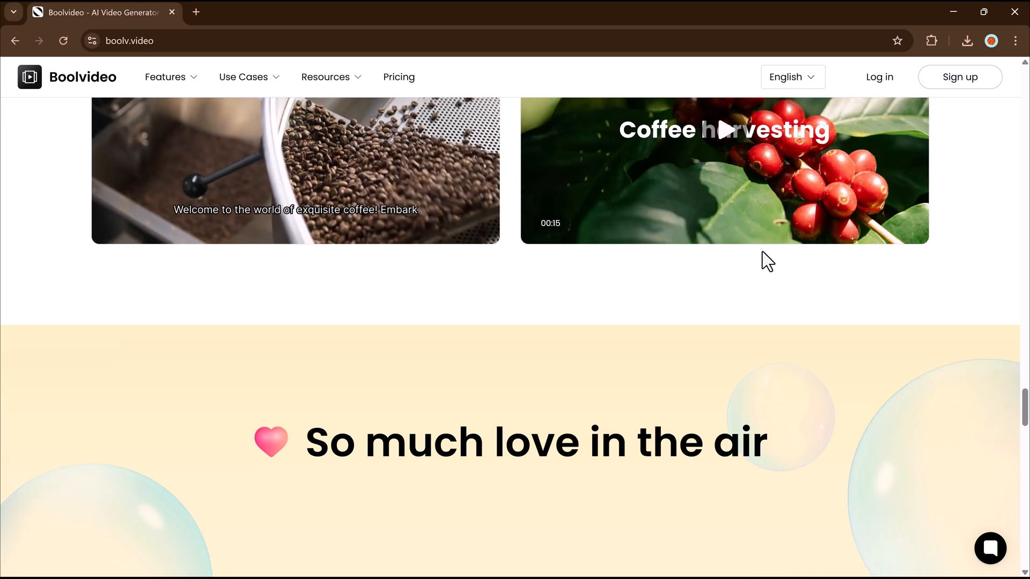
scroll(down, 3)
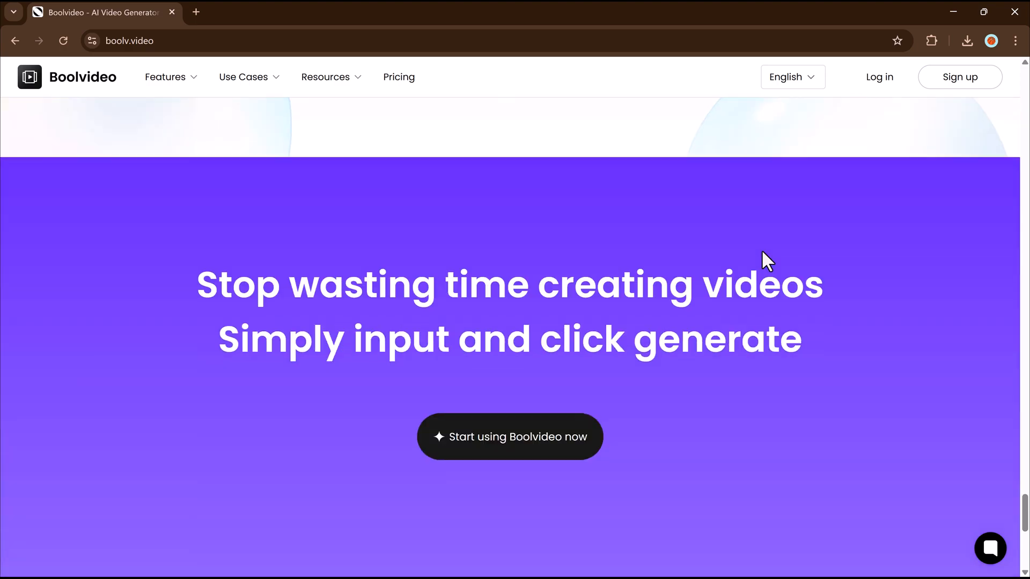
scroll(down, 3)
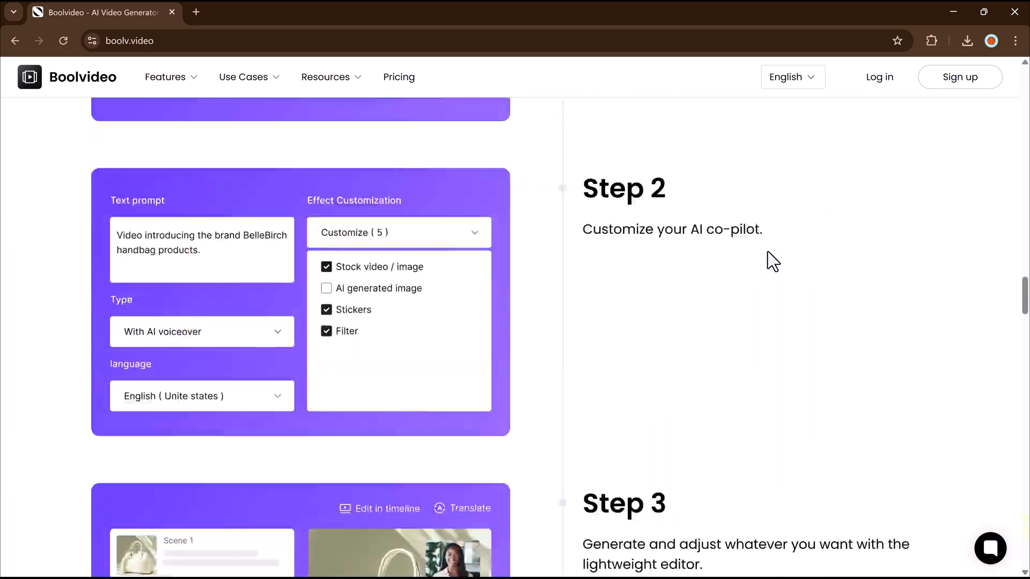
scroll(up, 3)
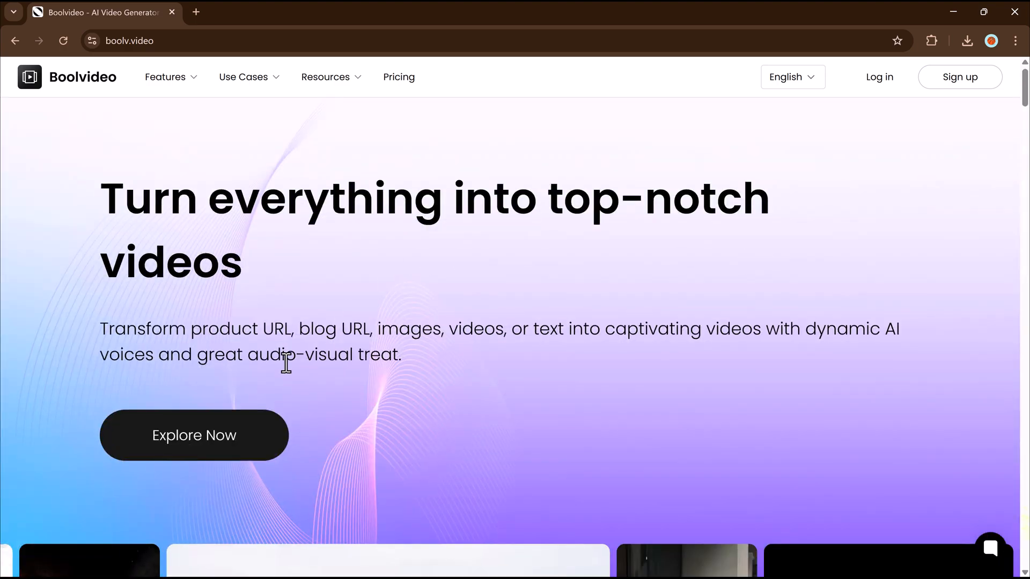
mouse_move(186, 443)
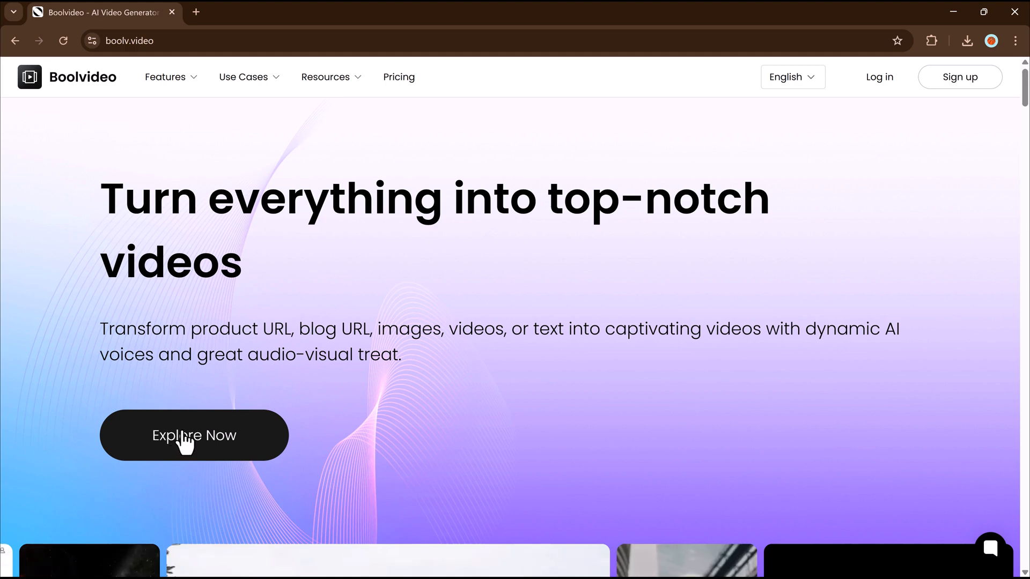
click(194, 435)
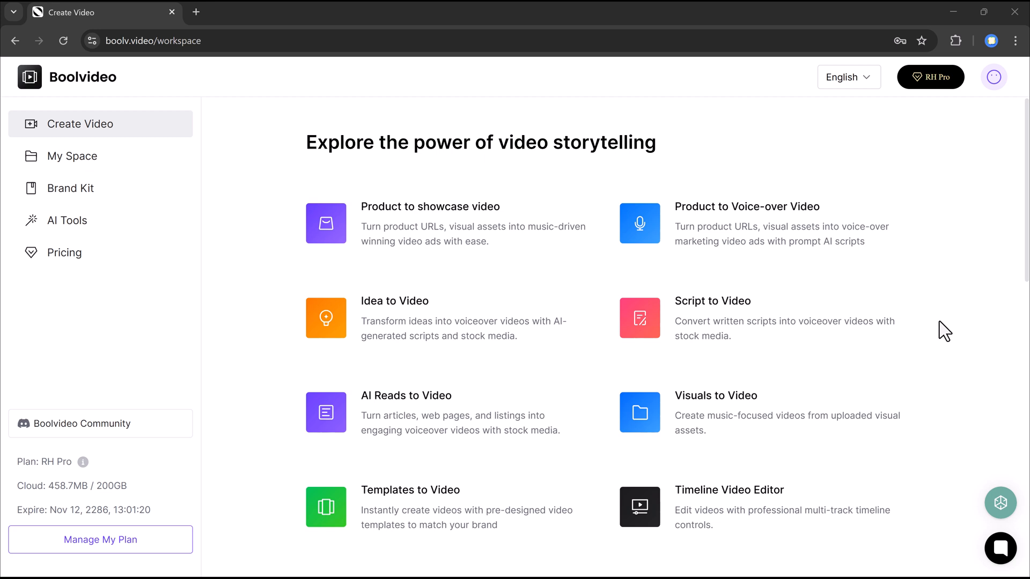
mouse_move(979, 281)
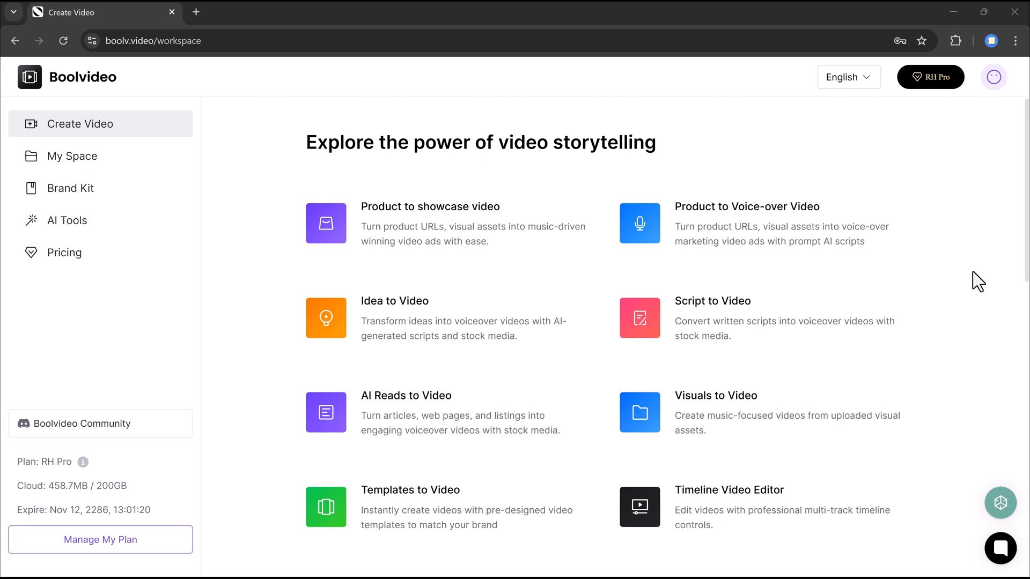
mouse_move(266, 169)
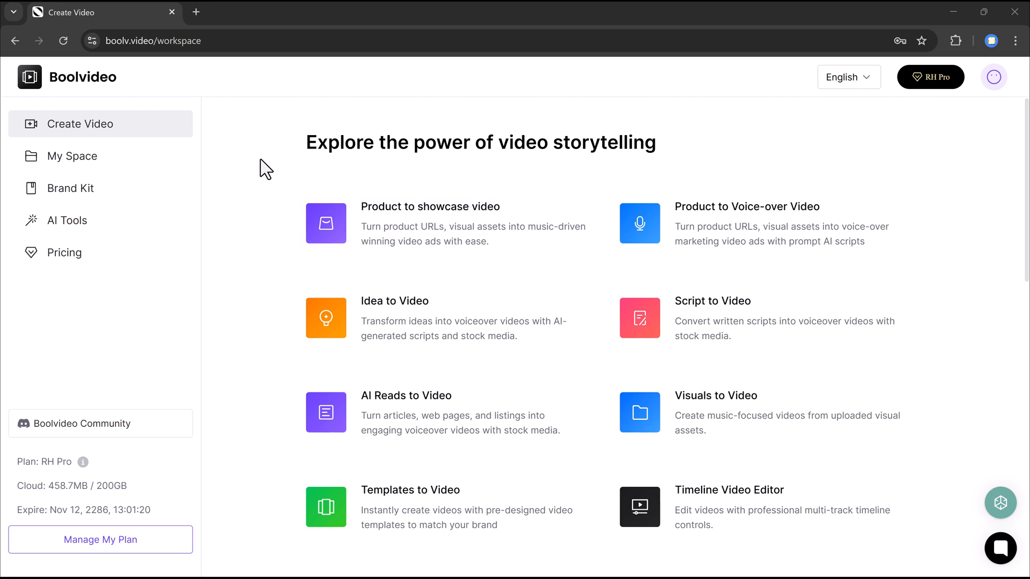
mouse_move(559, 169)
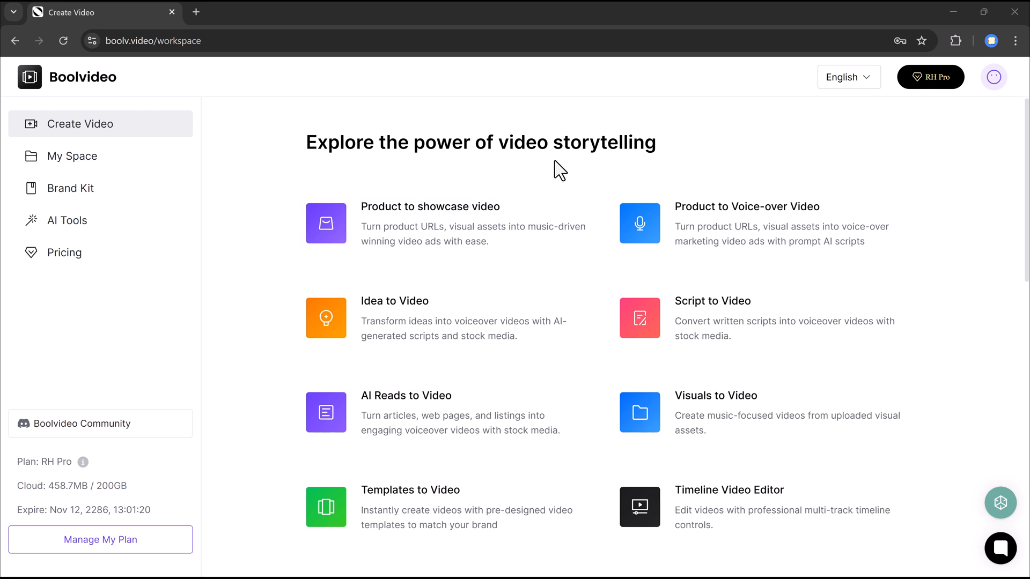
mouse_move(389, 237)
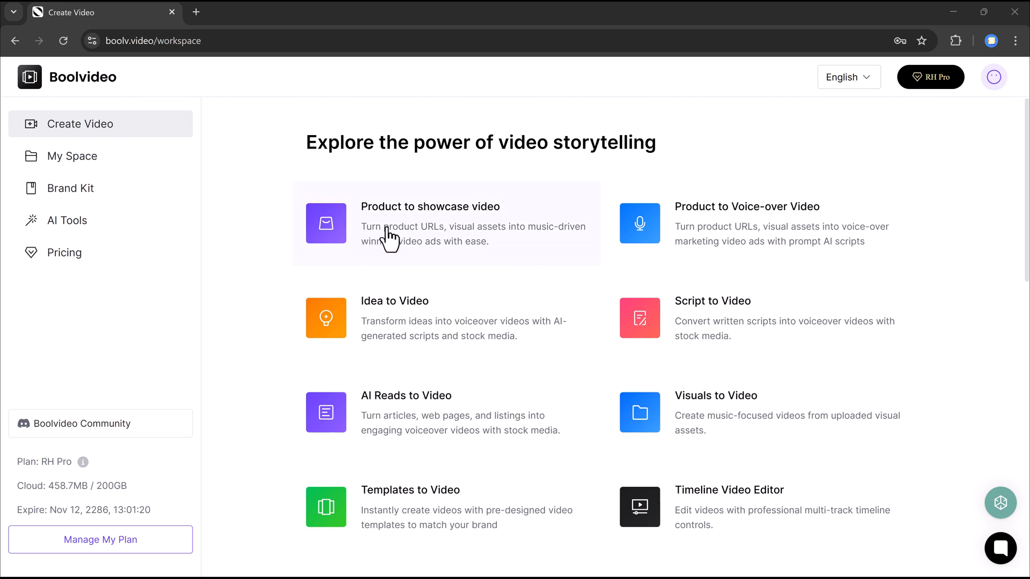
mouse_move(739, 228)
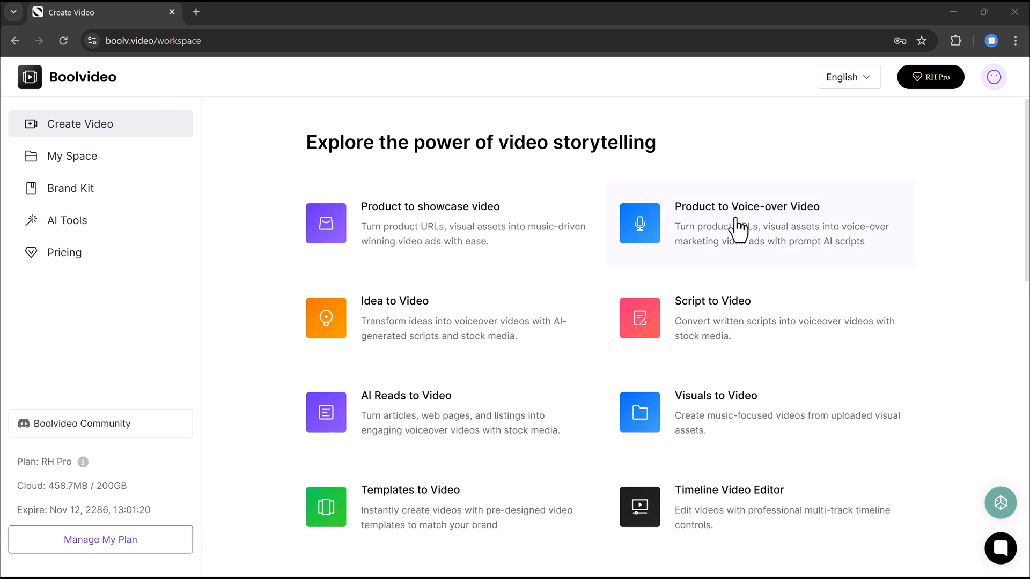
mouse_move(417, 315)
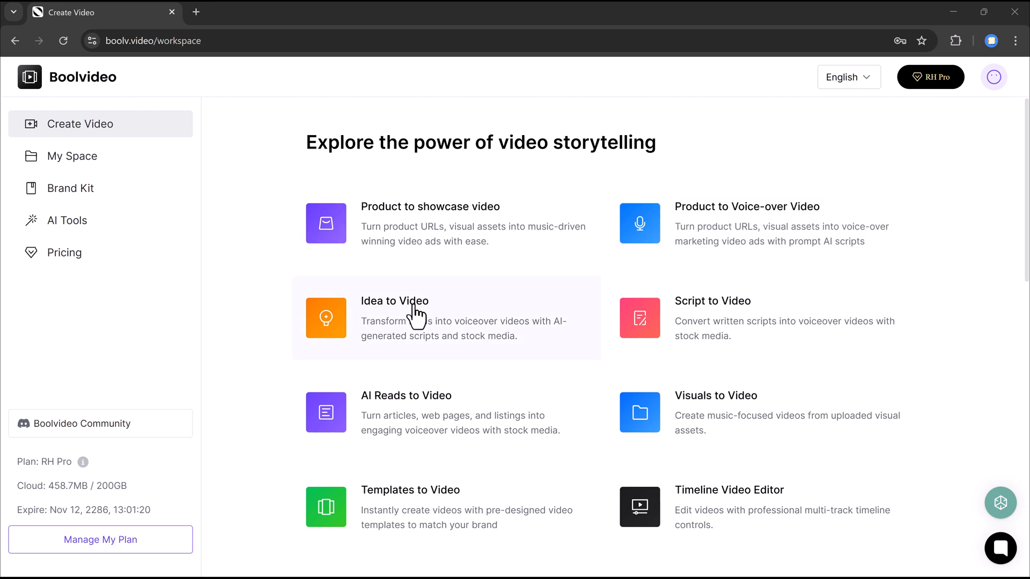
mouse_move(494, 419)
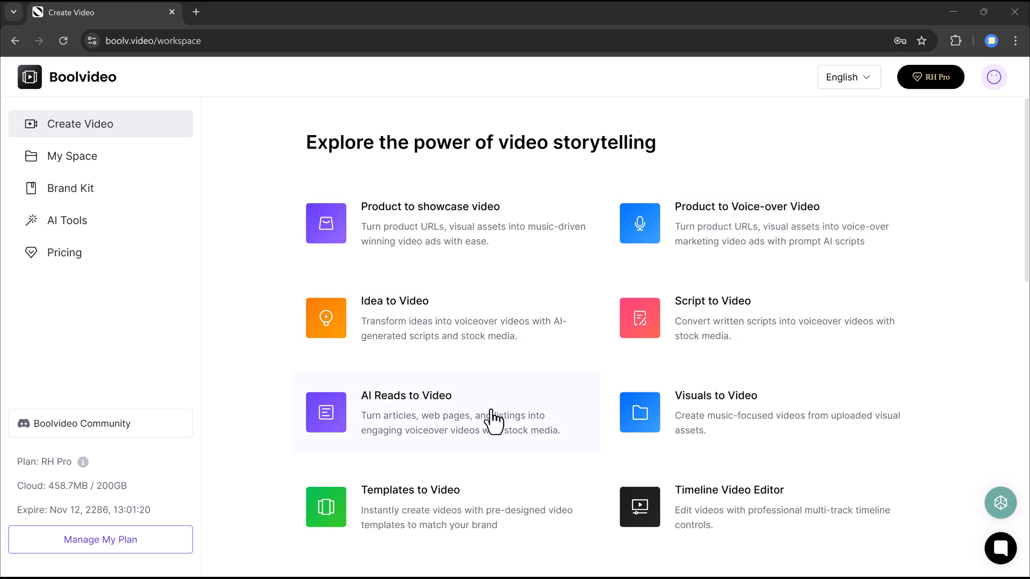
mouse_move(469, 515)
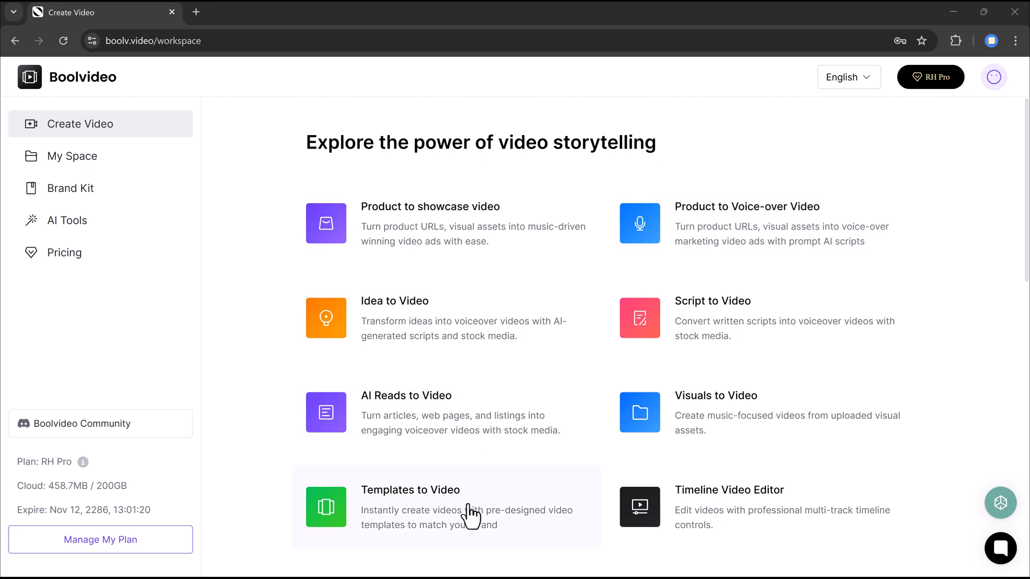
mouse_move(742, 529)
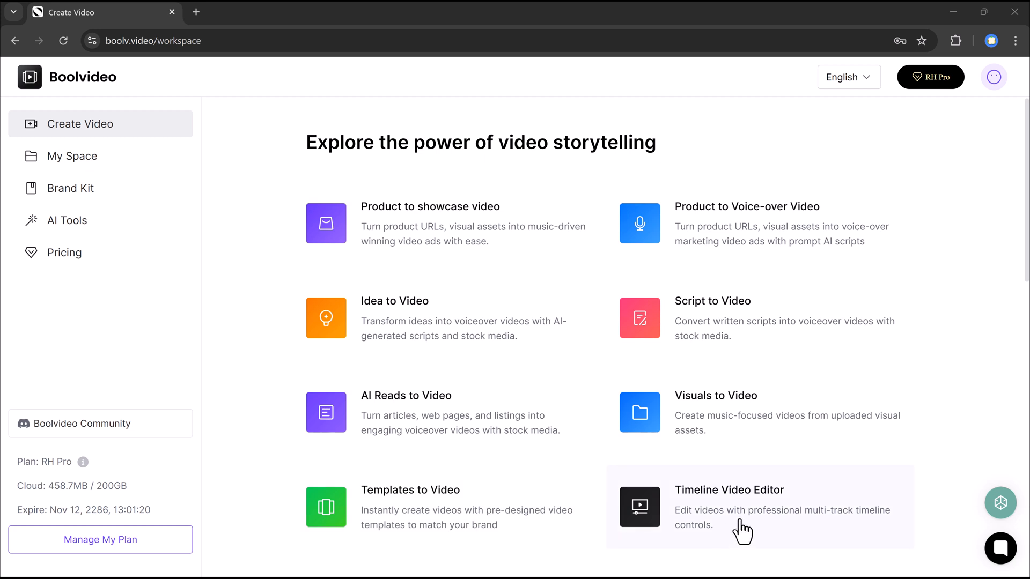
mouse_move(97, 177)
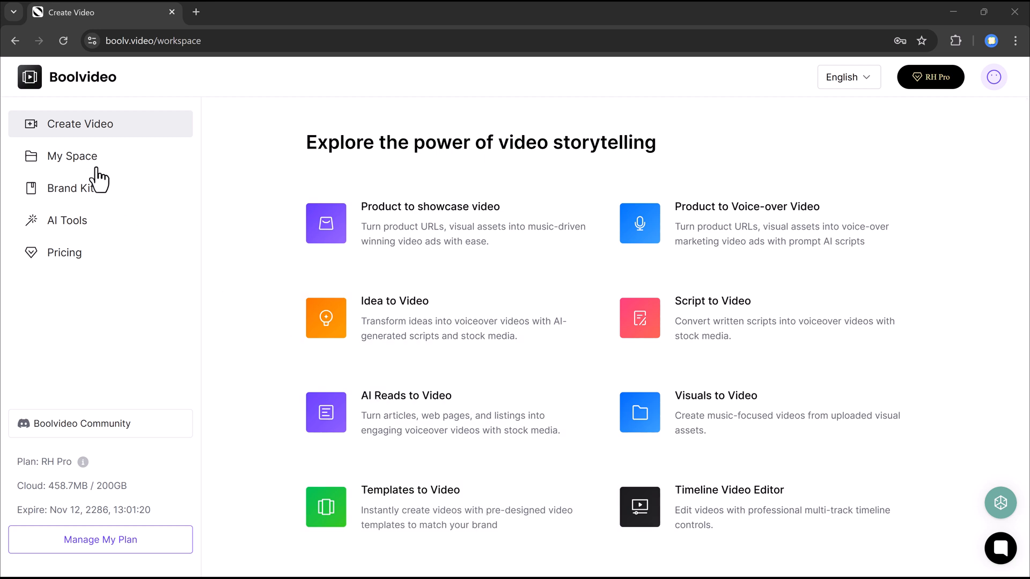
mouse_move(92, 226)
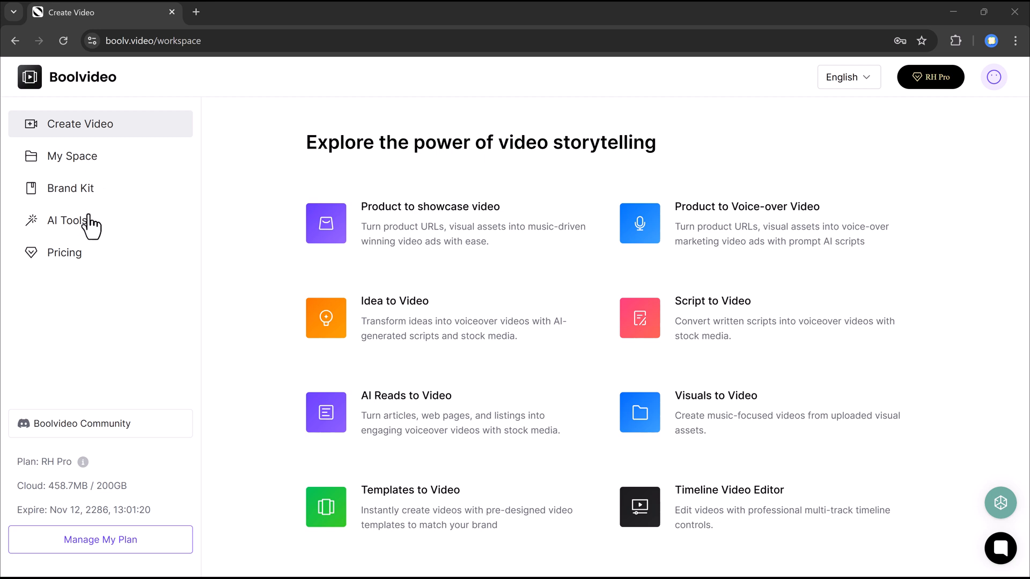
mouse_move(416, 255)
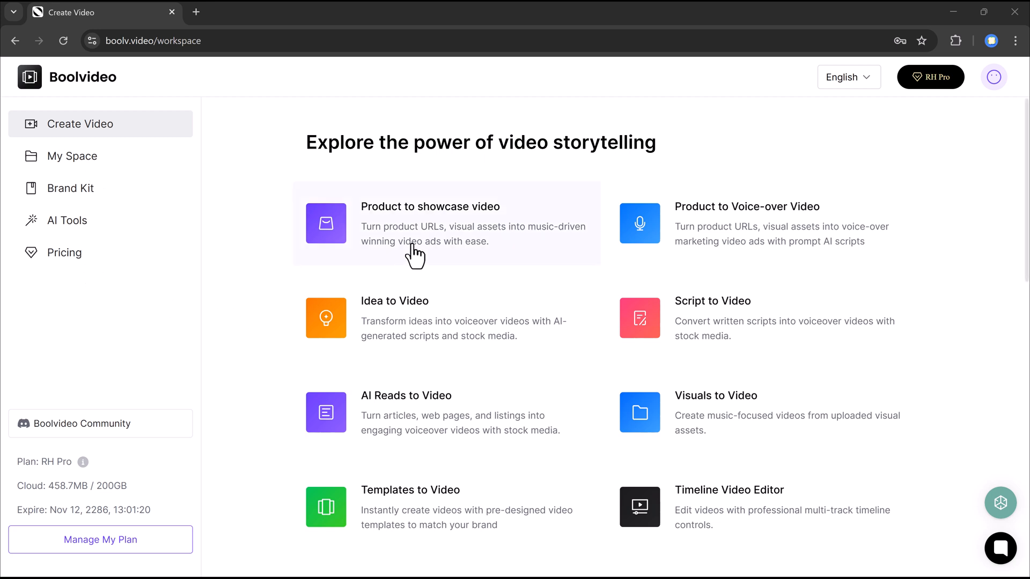
mouse_move(427, 243)
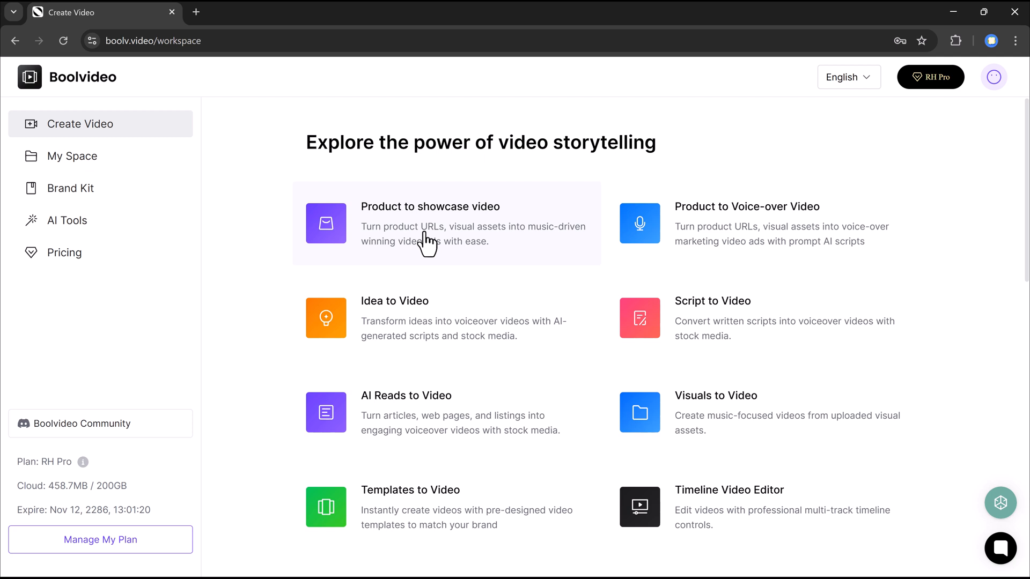
Start a product showcase and import the Rexing Sports workout long-sleeve top URL.
click(430, 223)
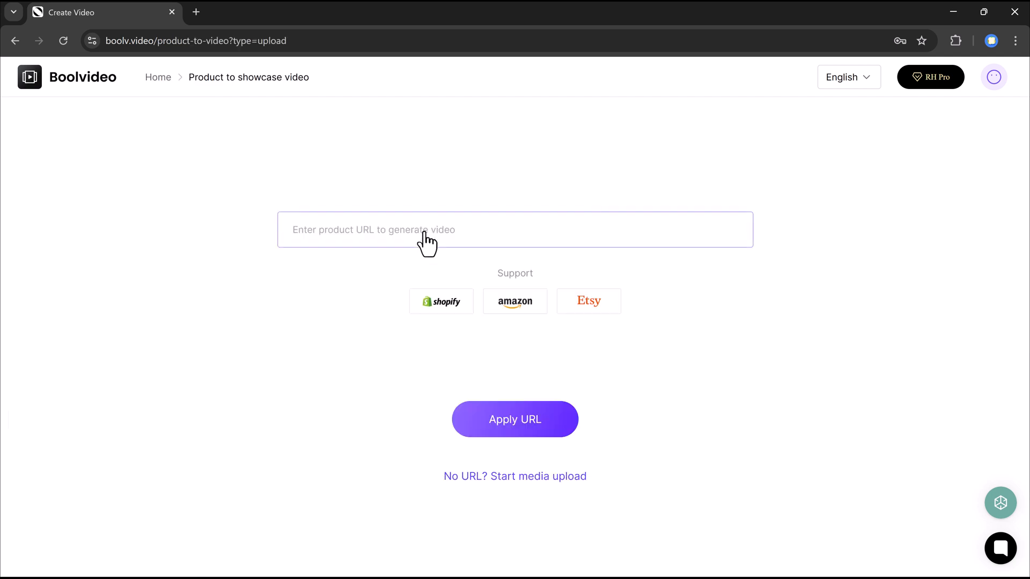
mouse_move(437, 314)
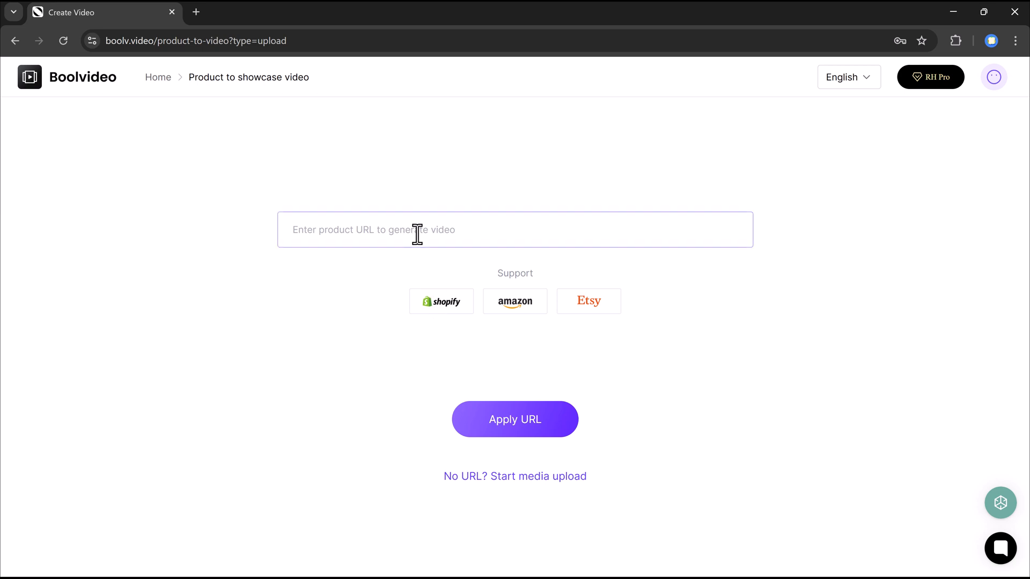
mouse_move(743, 256)
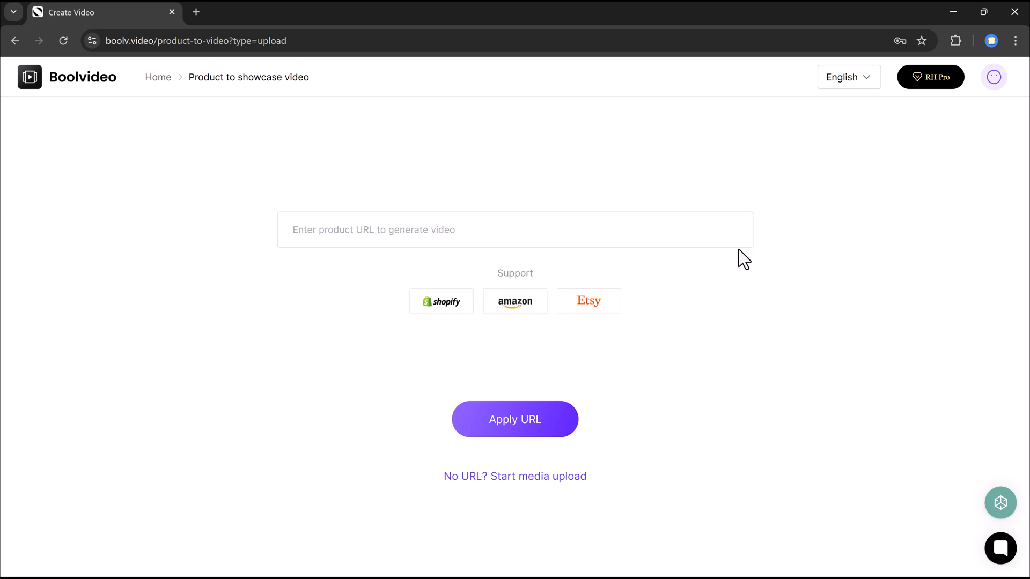
click(413, 231)
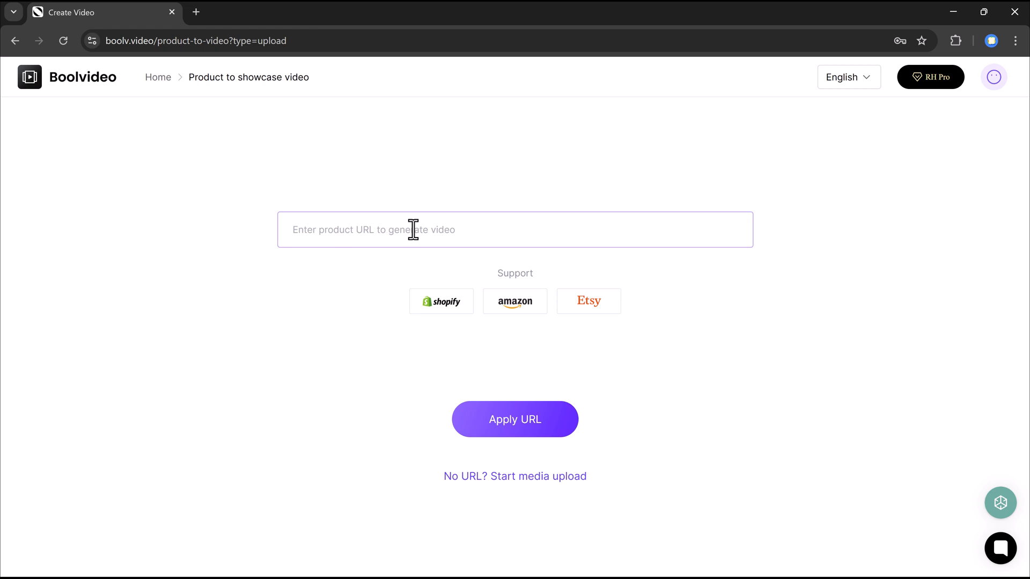
mouse_move(452, 314)
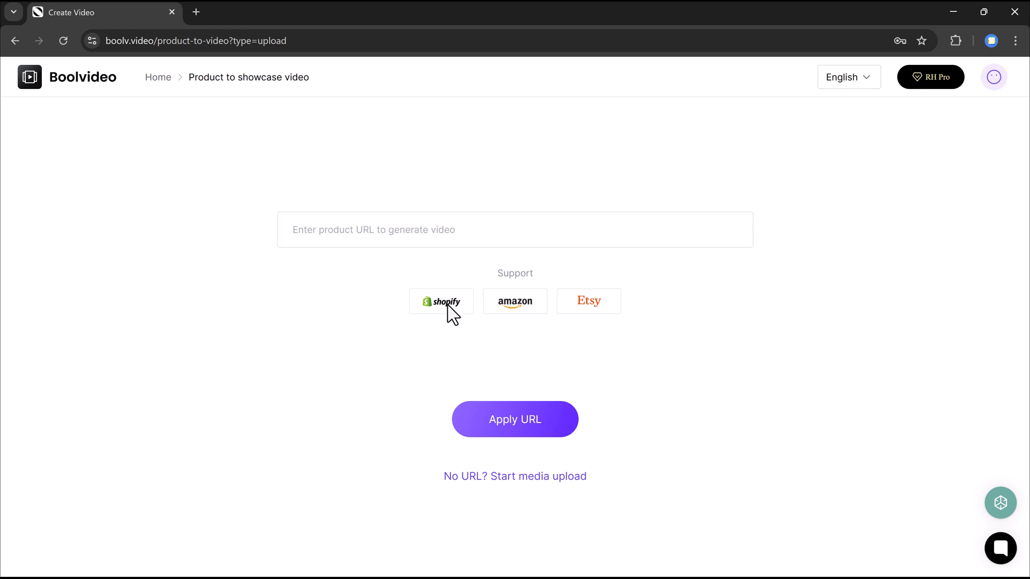
mouse_move(472, 268)
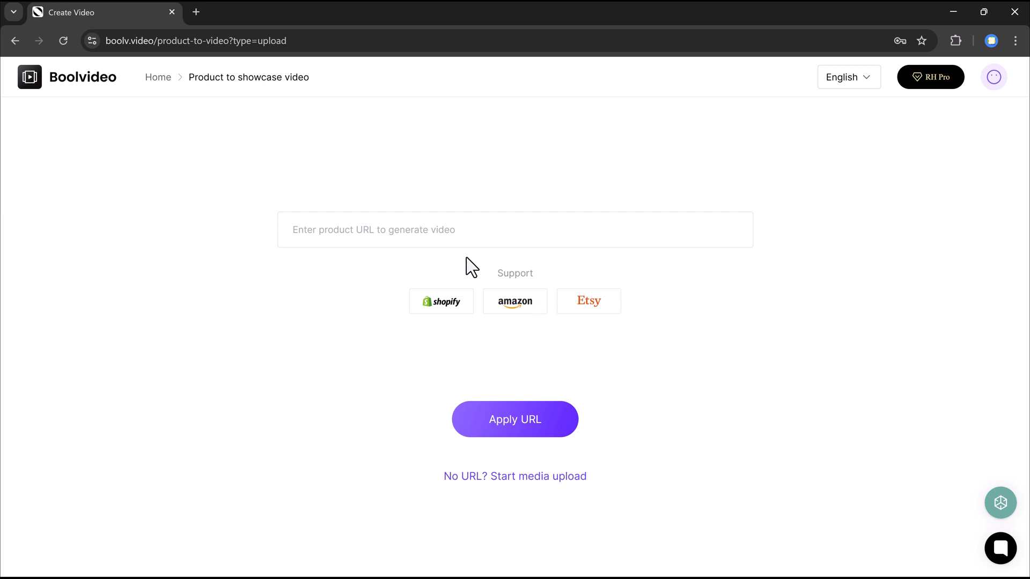
text(https://www.rexingsports.com/collections/women/products/workout-long-sleeves-round-neck-dust)
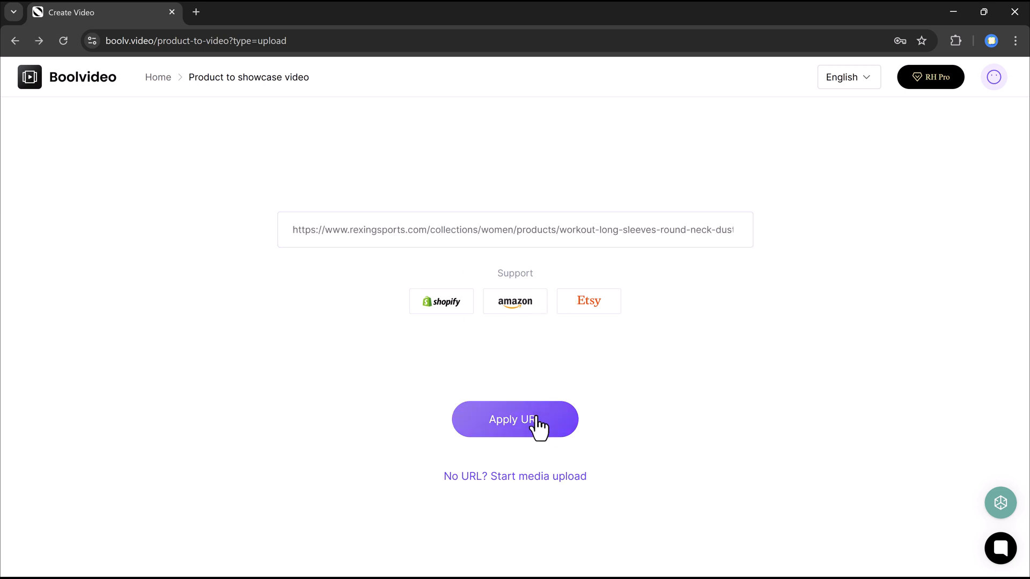
click(515, 419)
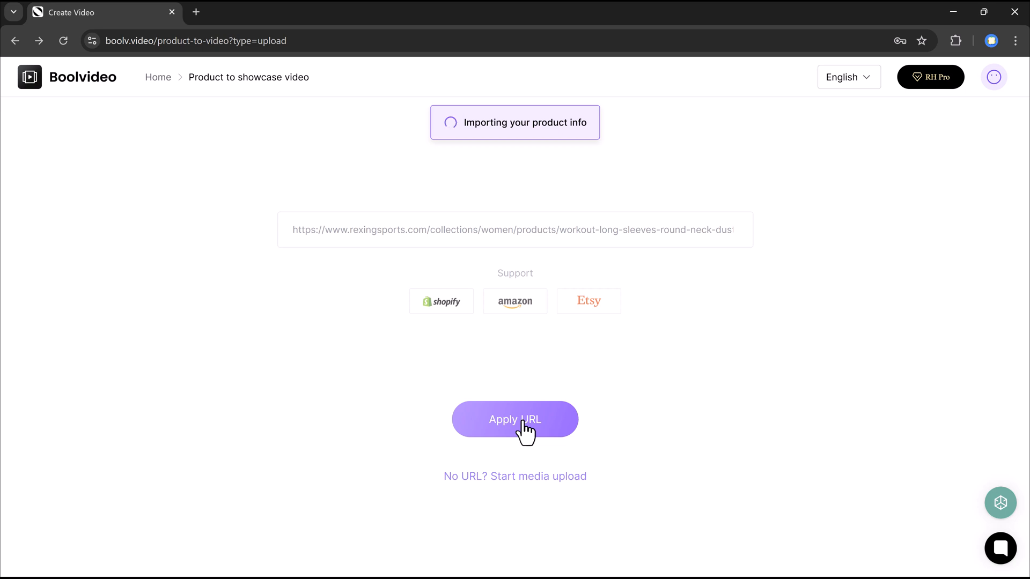
click(515, 419)
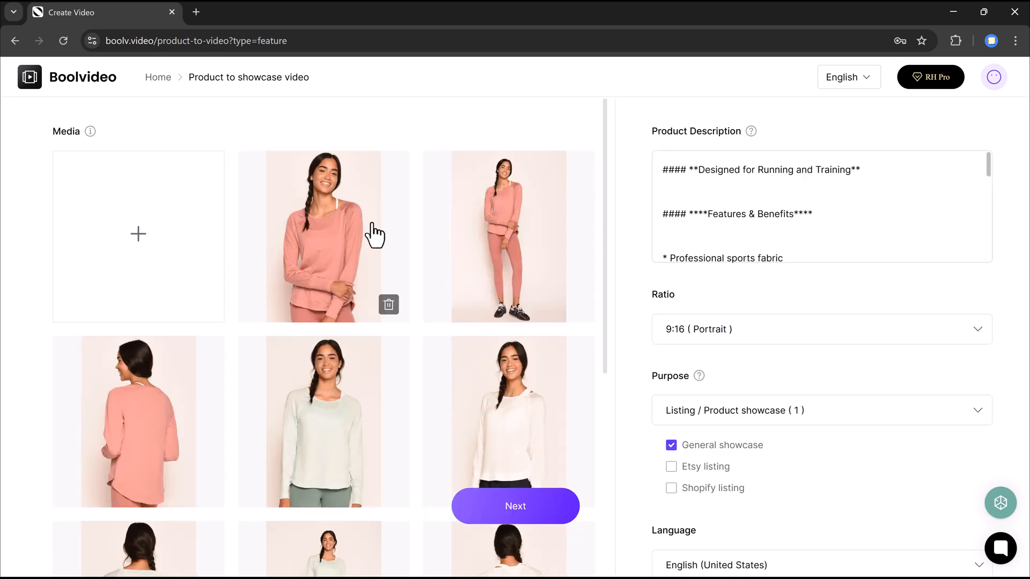
Select general, Etsy and Shopify purposes, apply the Brand Kit with a filter, and continue.
scroll(down, 3)
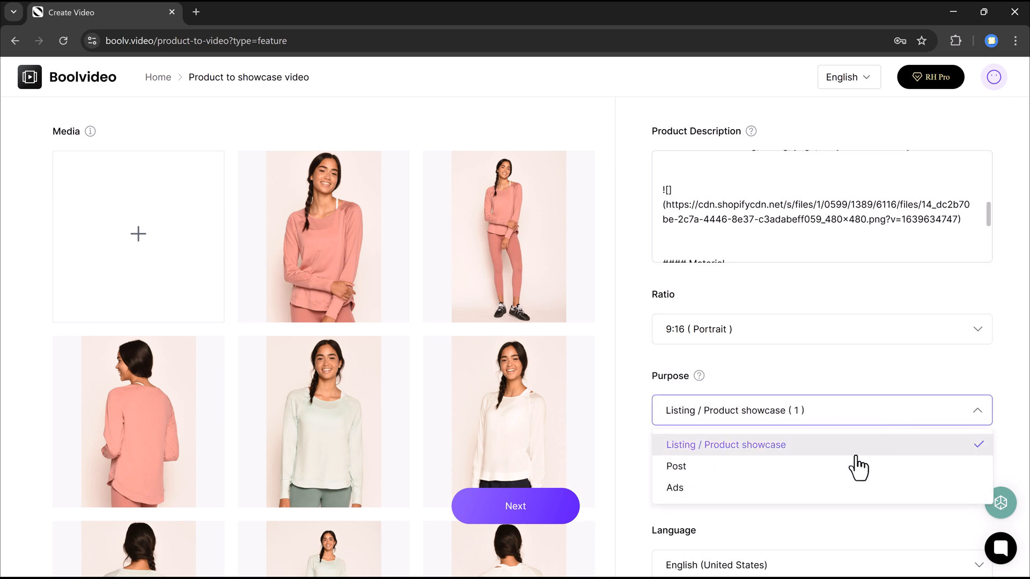
mouse_move(840, 480)
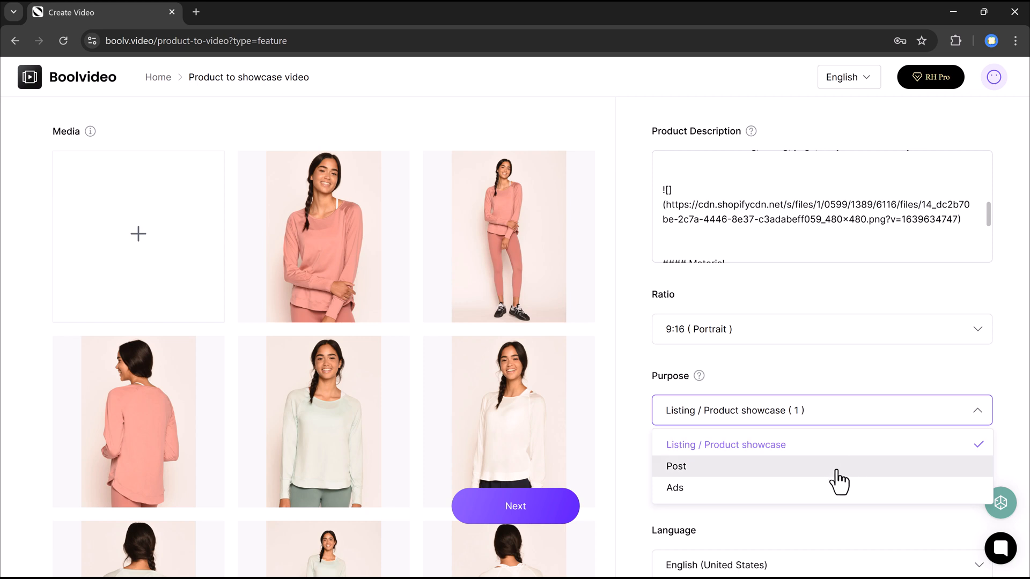
click(674, 487)
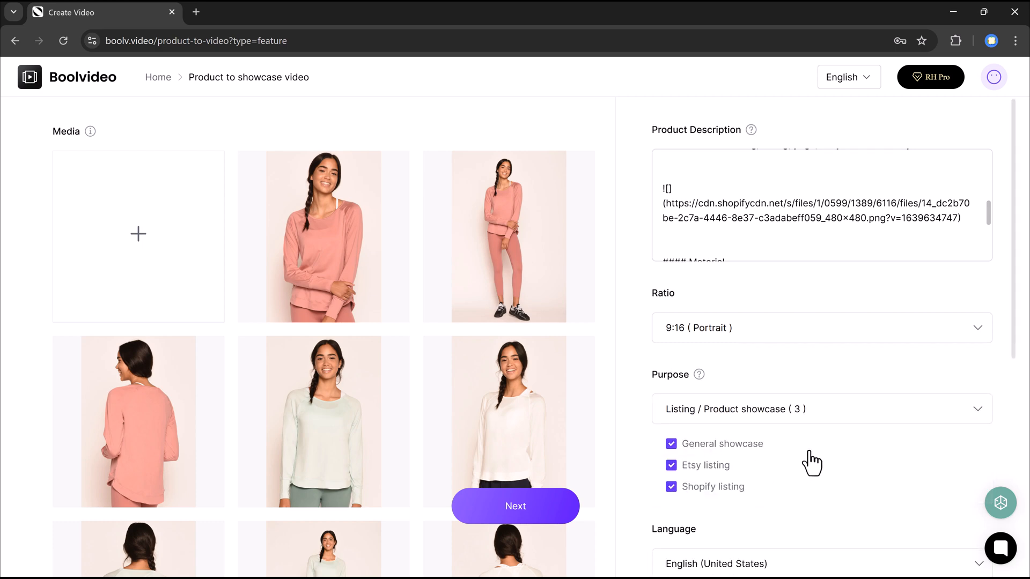
click(715, 563)
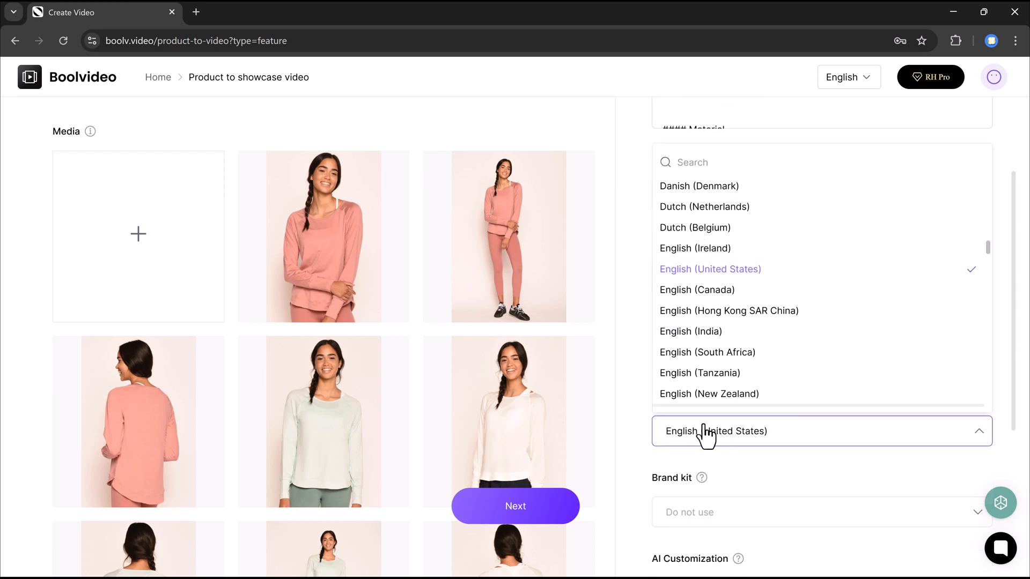
click(822, 513)
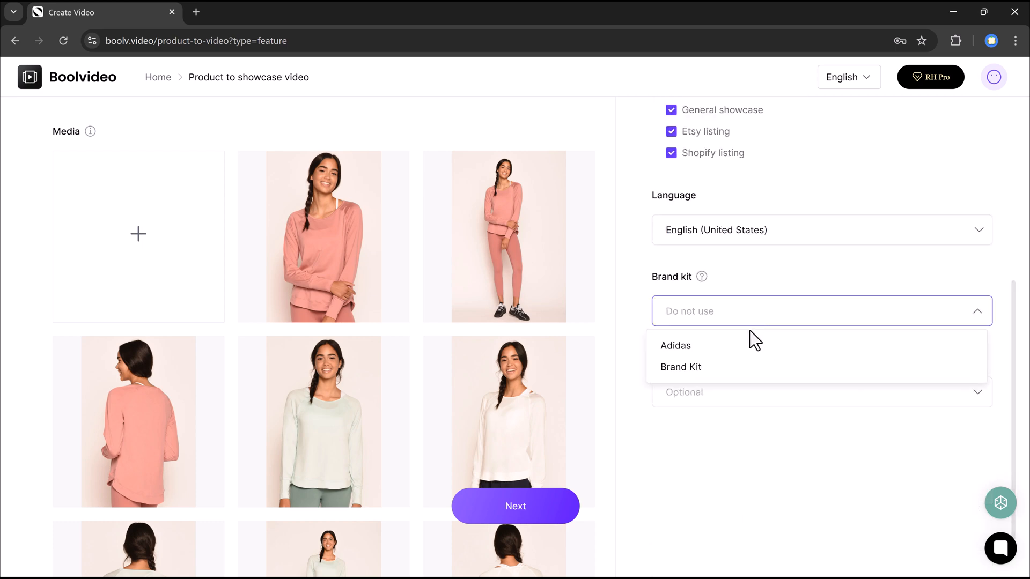
click(682, 367)
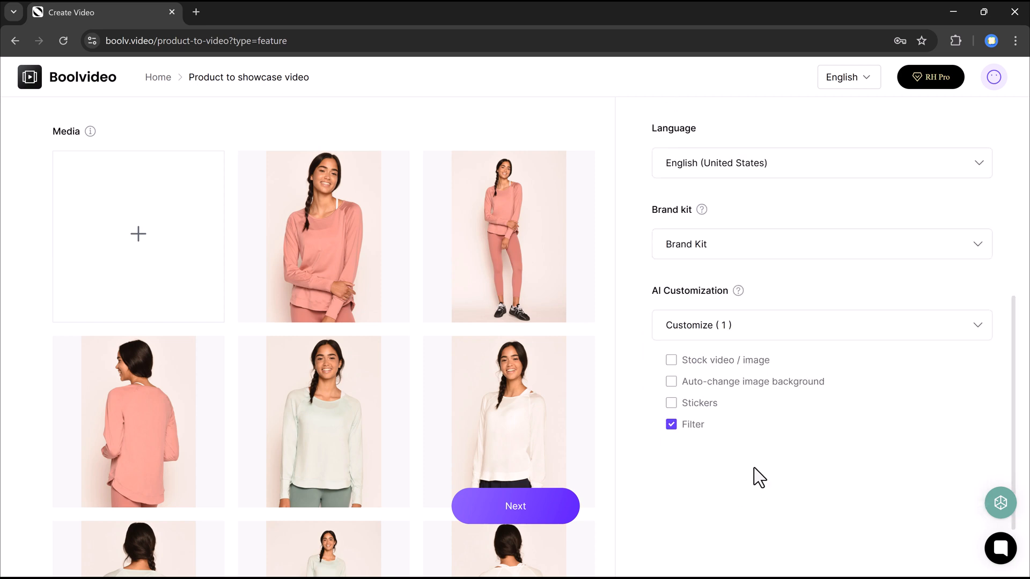
click(515, 506)
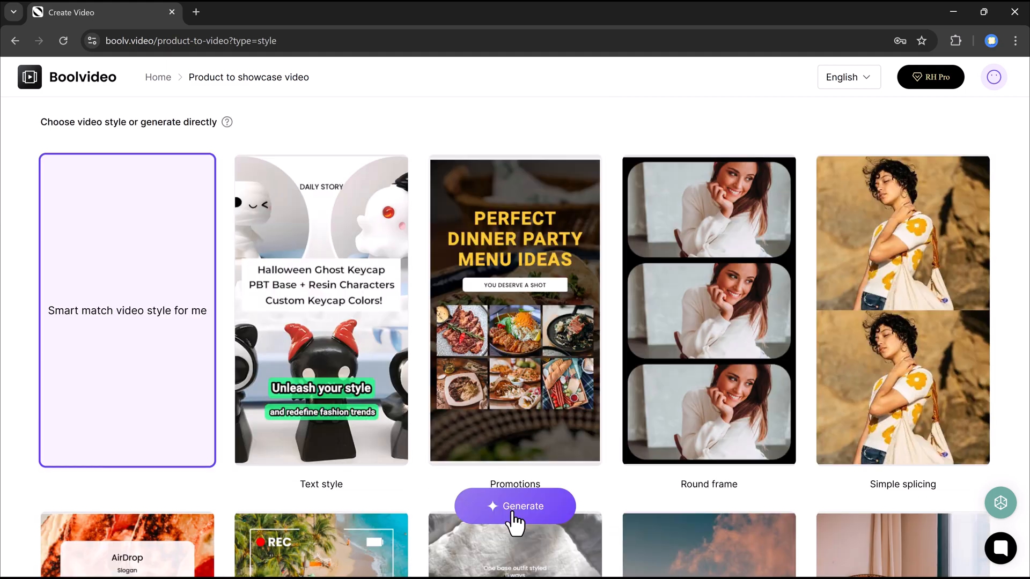
mouse_move(321, 263)
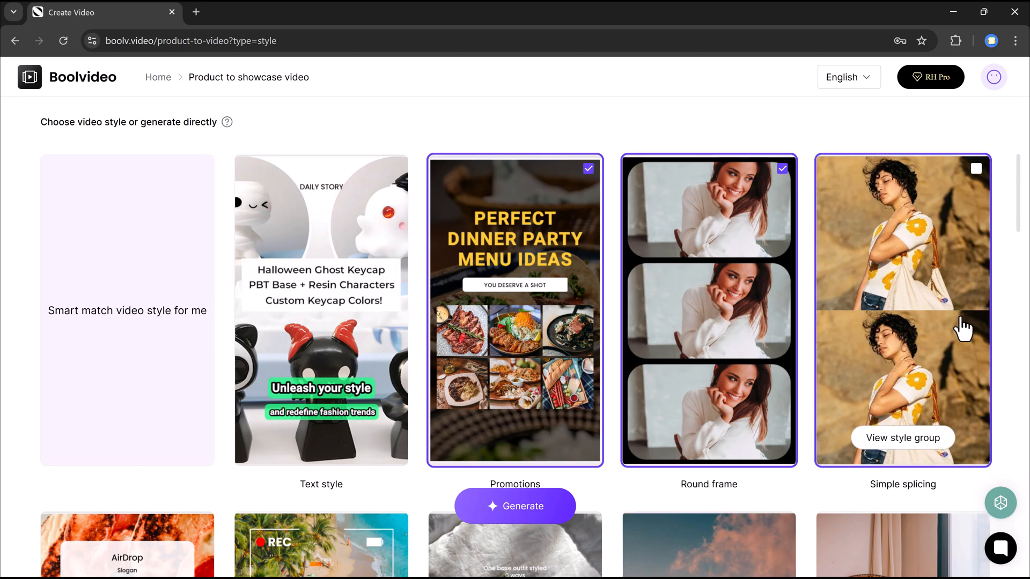
Pick the Promotions, Round frame and other style cards, then generate the showcase videos.
scroll(down, 3)
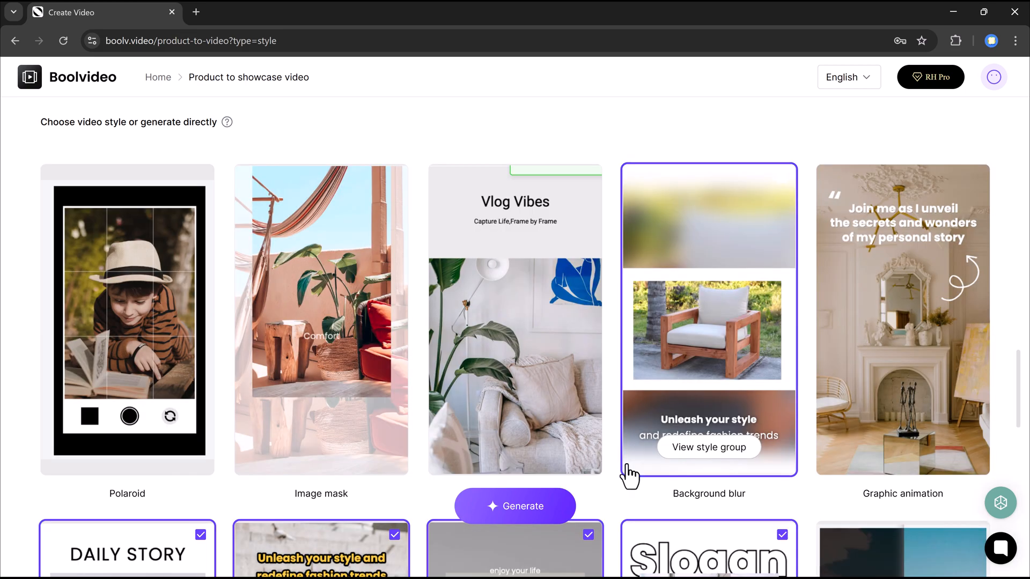
click(514, 506)
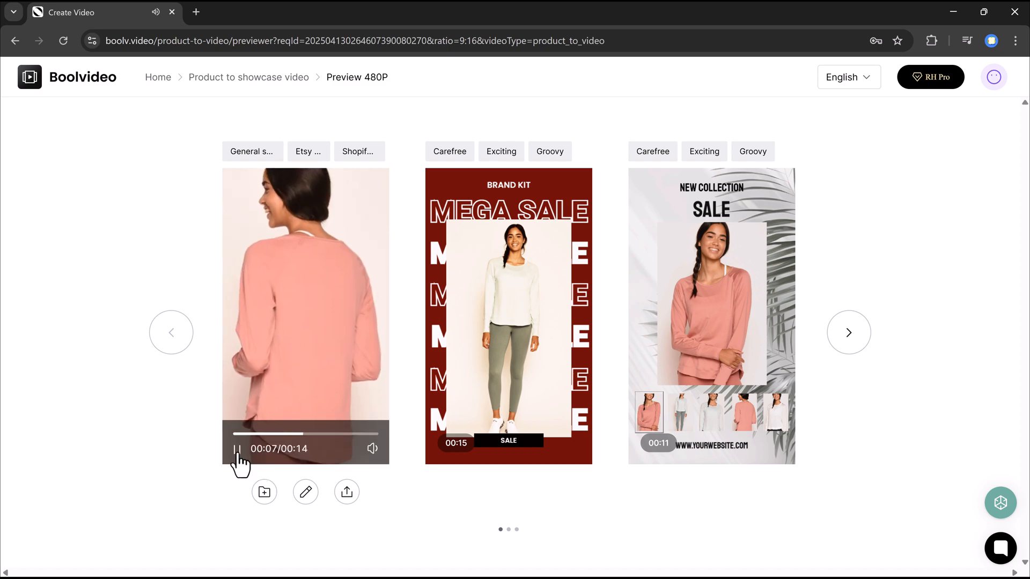
Pause the first generated preview and return to the Create Video workspace.
click(237, 448)
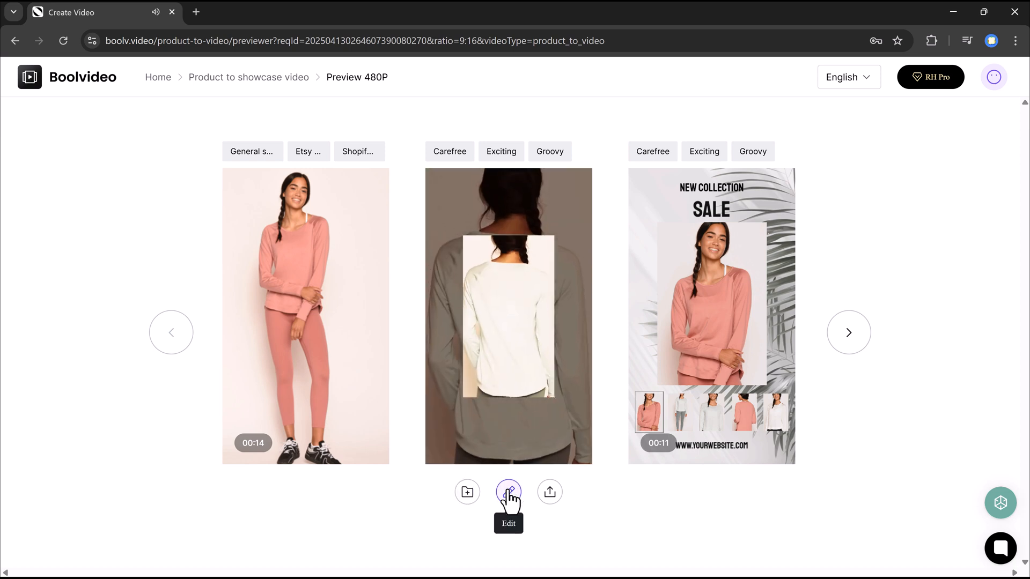
mouse_move(549, 491)
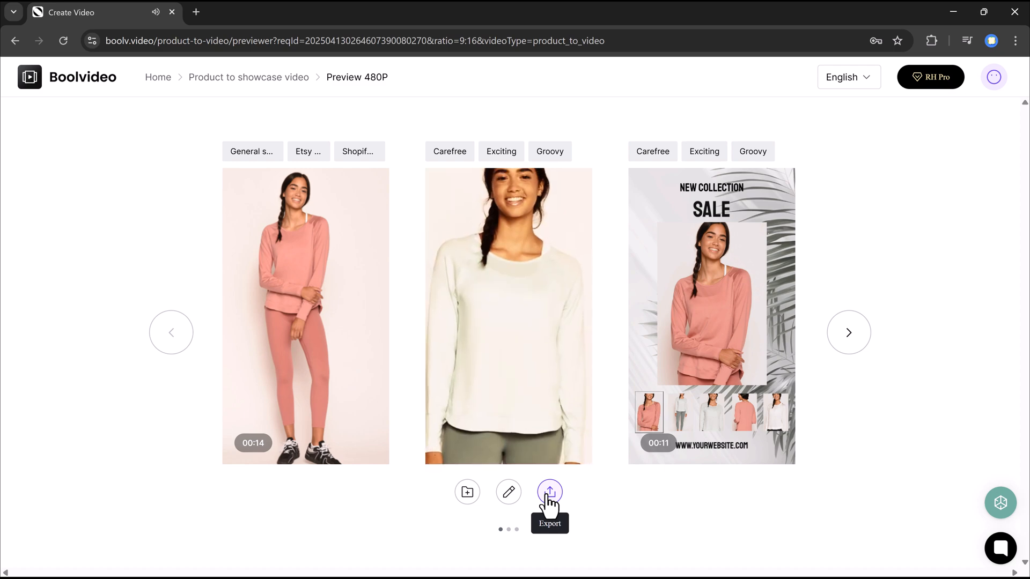
click(508, 315)
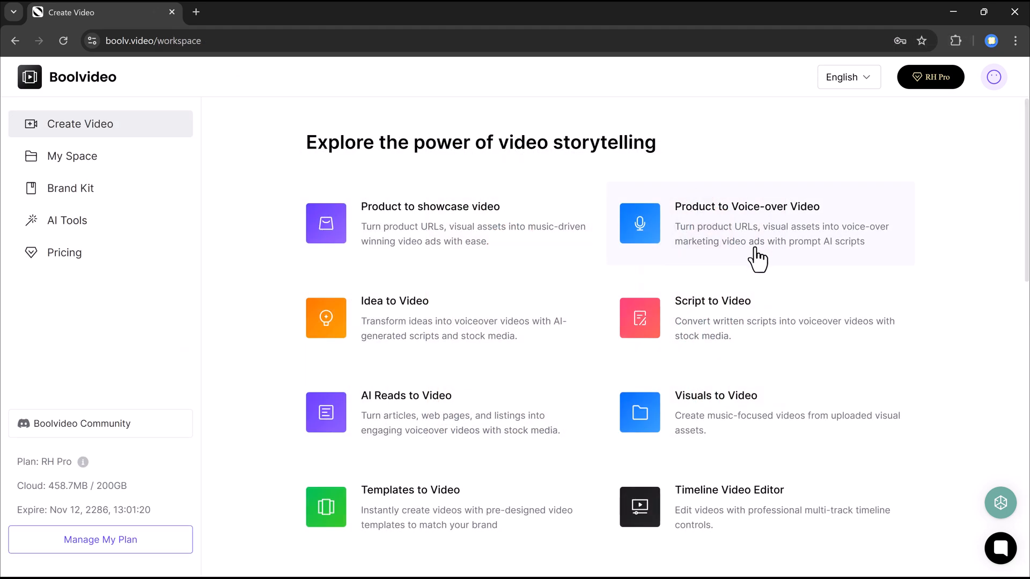
Import the Rexing Sports URL into Product to Voice-over, set 16:9, and generate scripts.
click(758, 224)
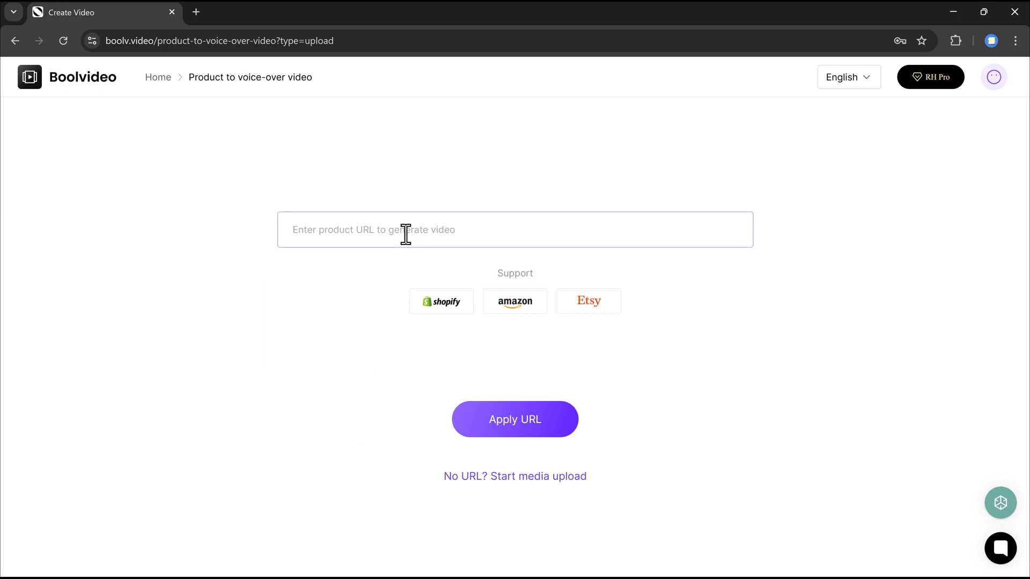
text(https://www.rexingsports.com/collections/women/products/workout-long-sleeves-round-neck-dust)
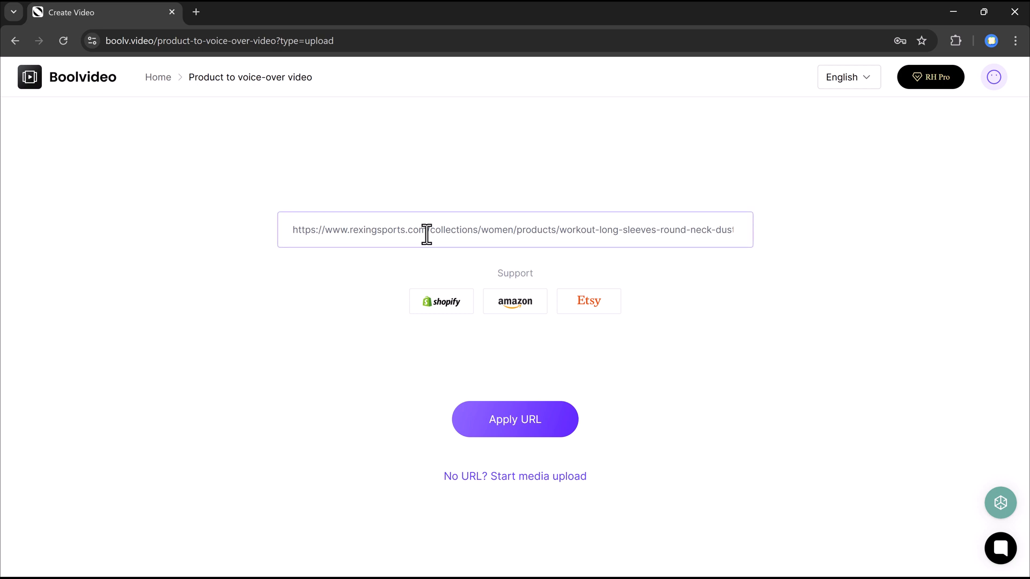
click(515, 419)
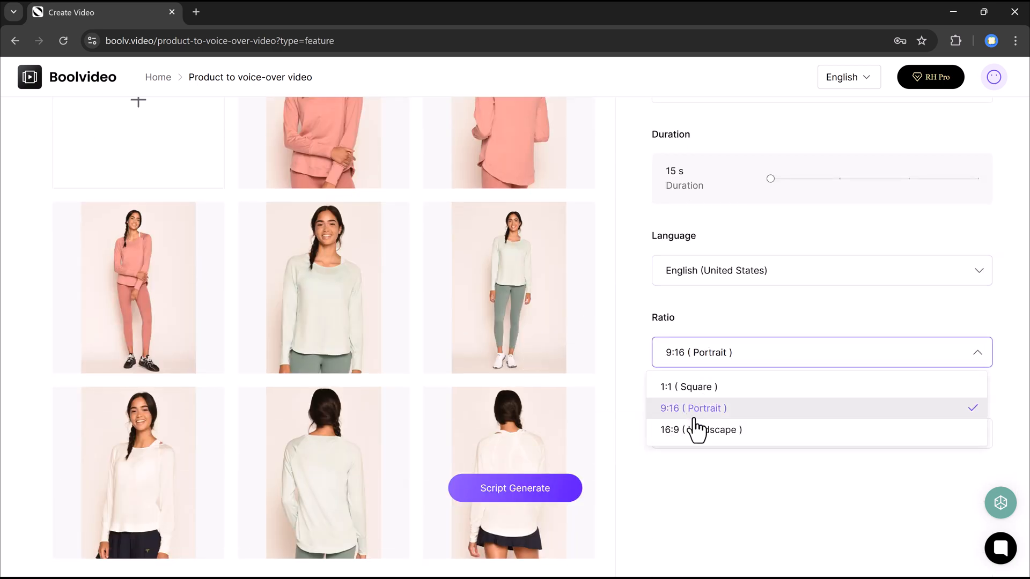
click(701, 431)
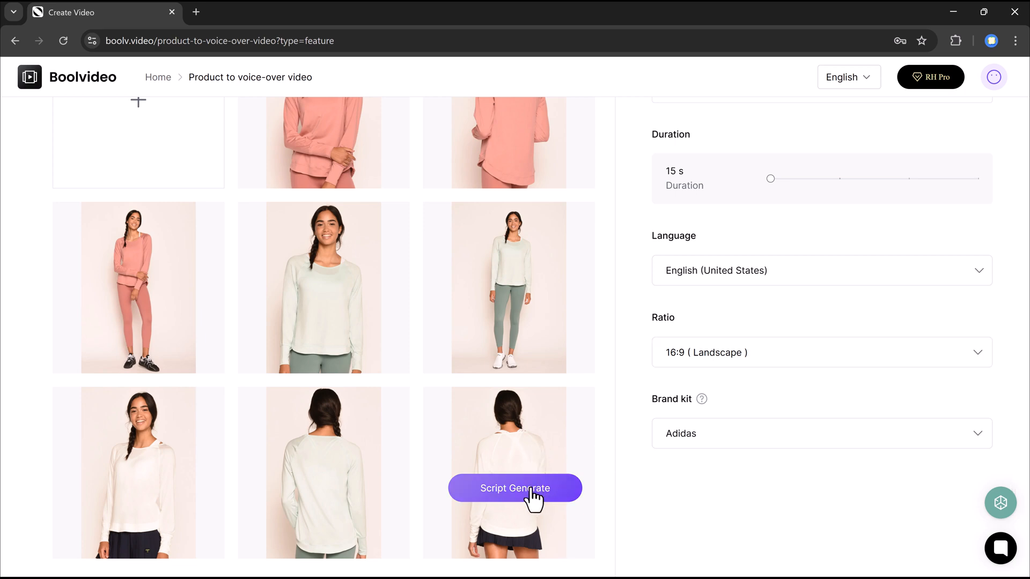
click(515, 488)
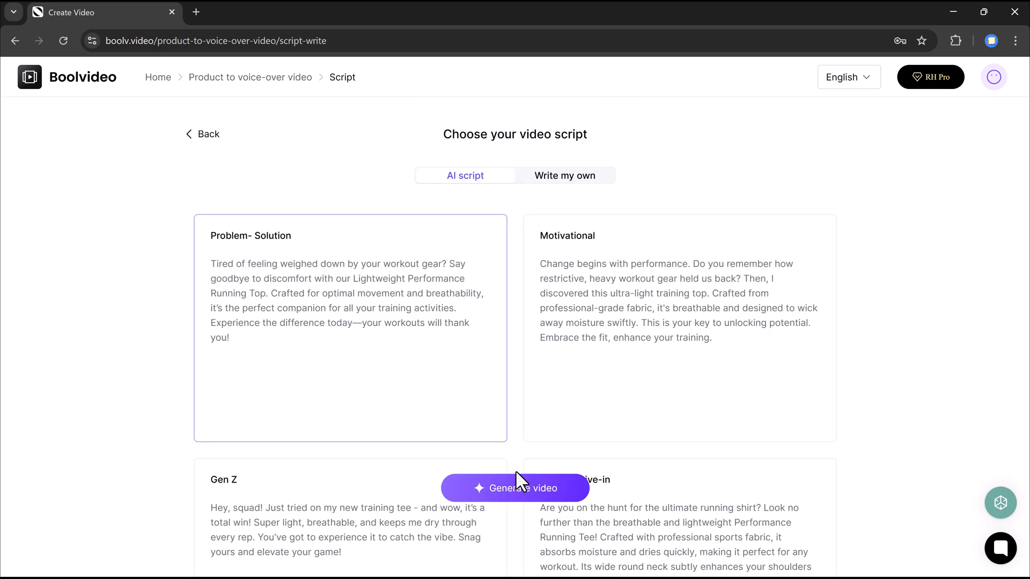
mouse_move(378, 296)
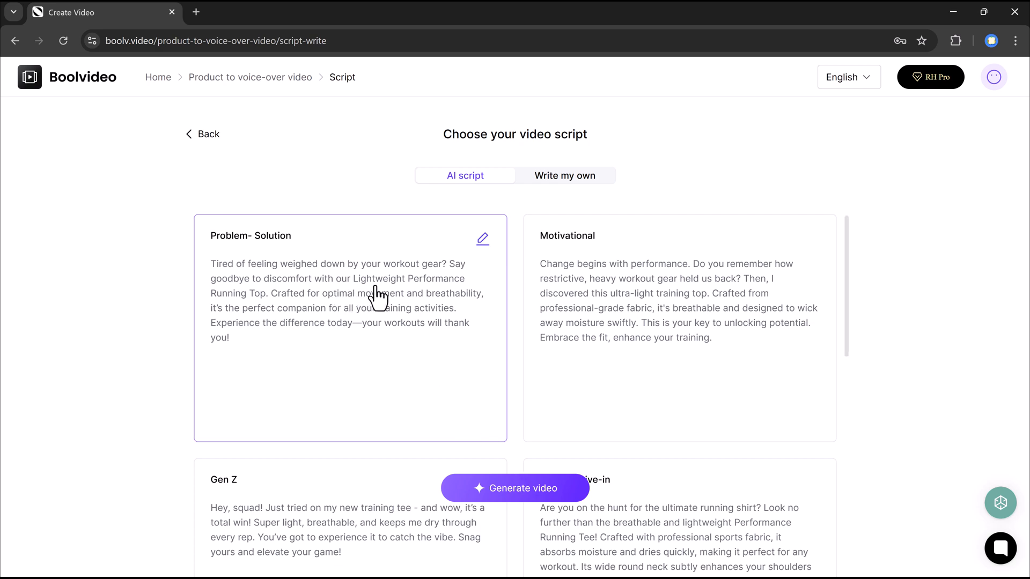
Scroll the AI script cards and generate the video from the Melody drive-in script.
scroll(down, 3)
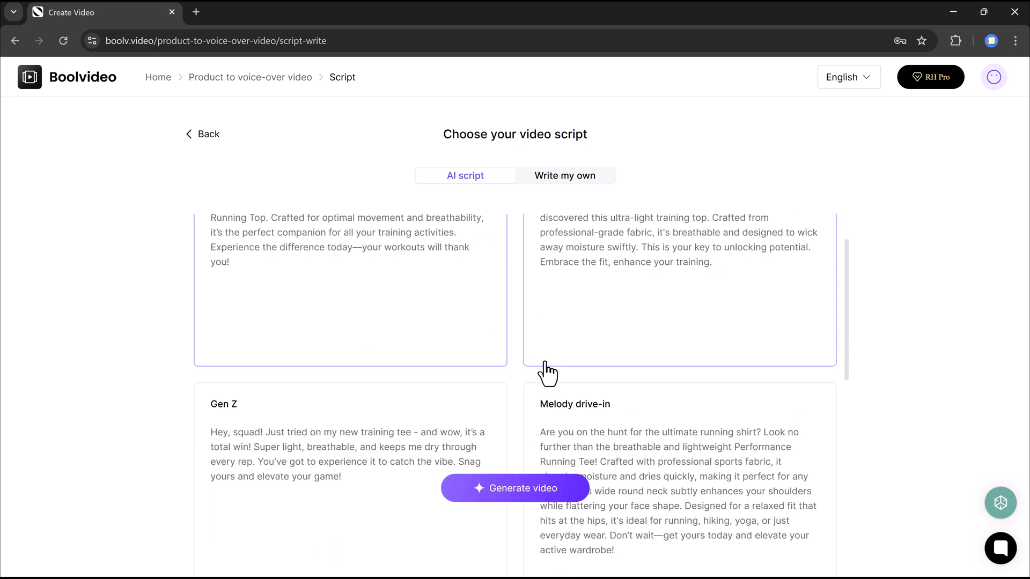
scroll(down, 3)
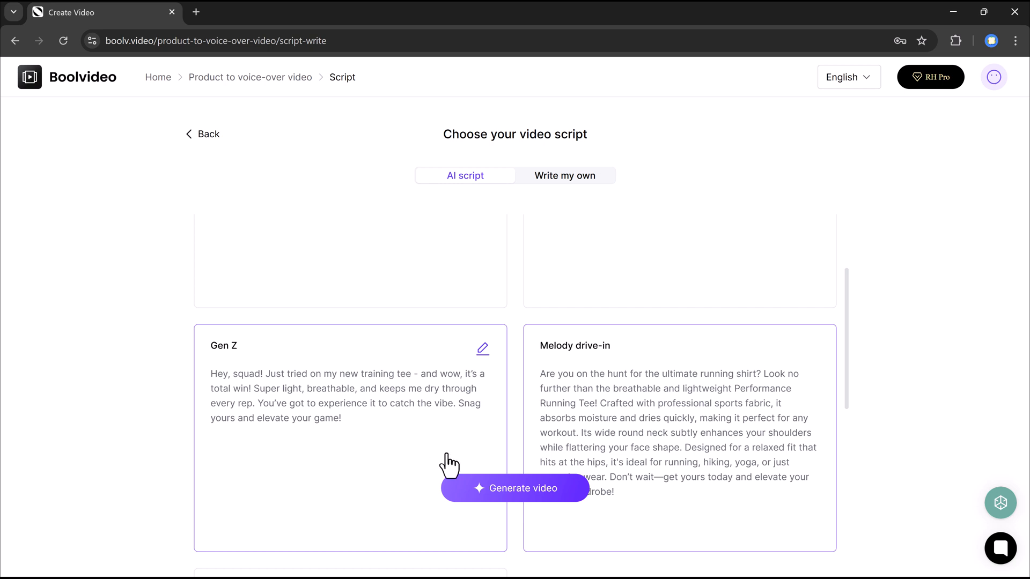
click(515, 488)
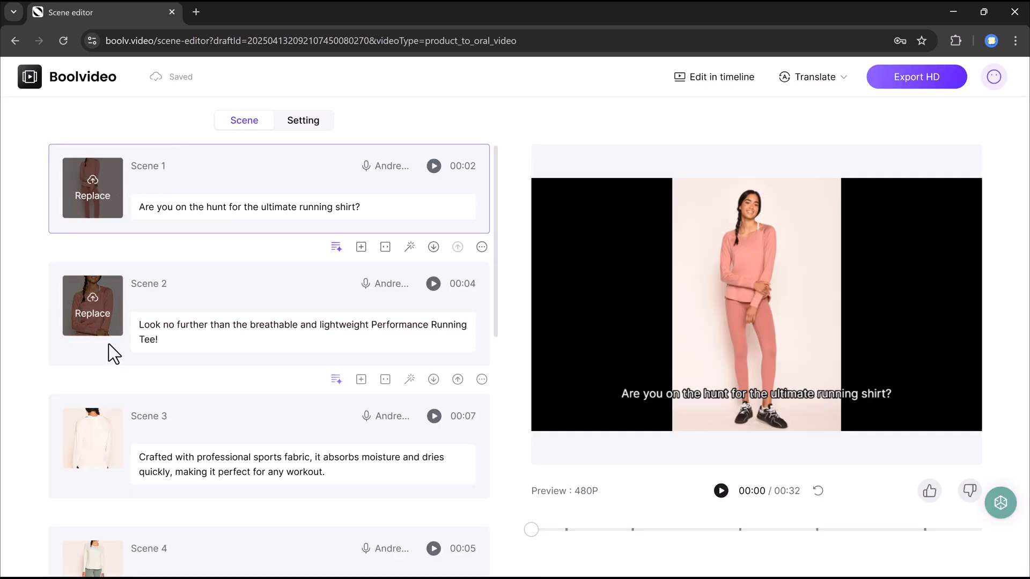
Play and pause the voice-over preview to check scene 4, then leave the editor.
scroll(down, 3)
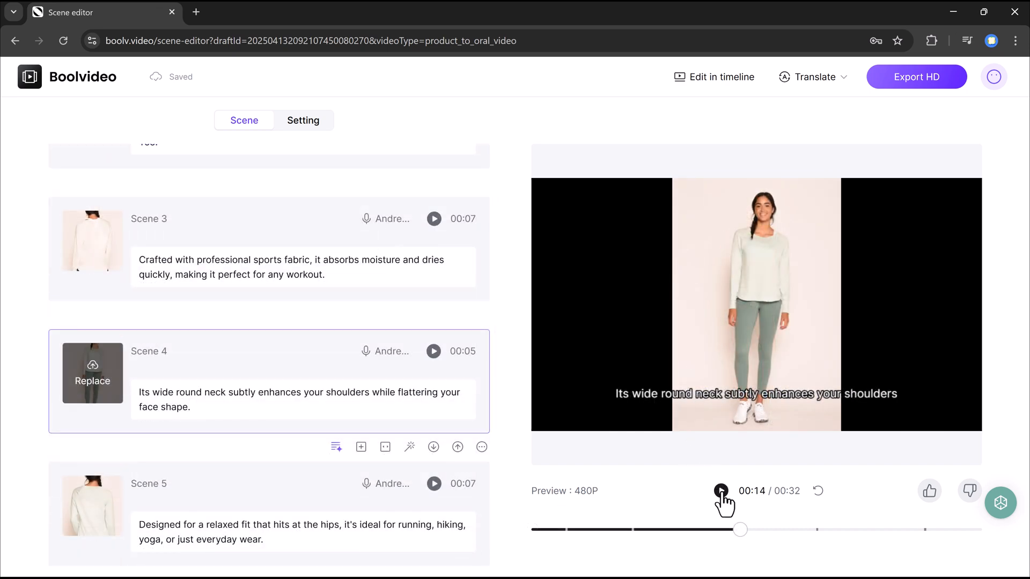
click(721, 491)
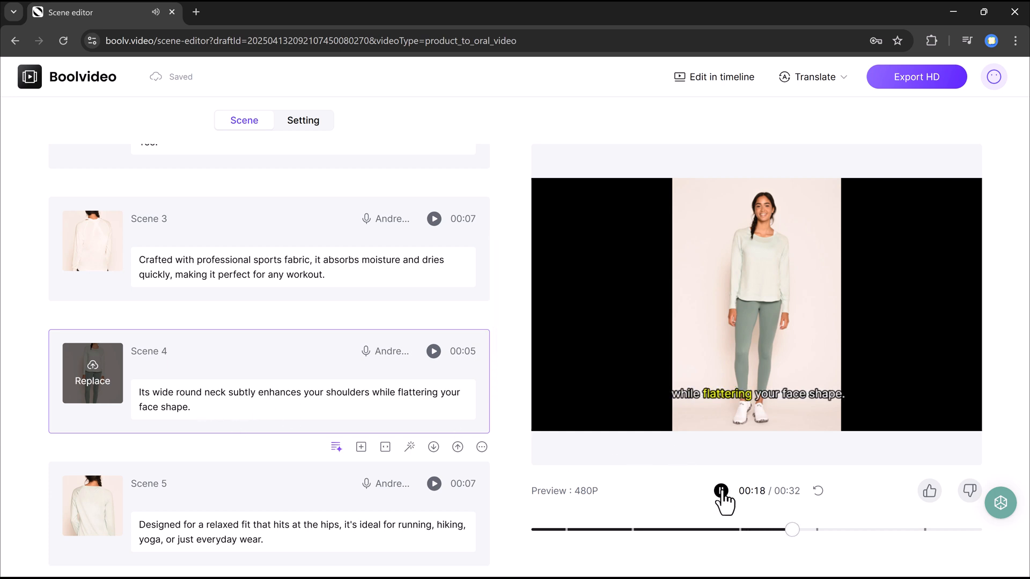
click(721, 491)
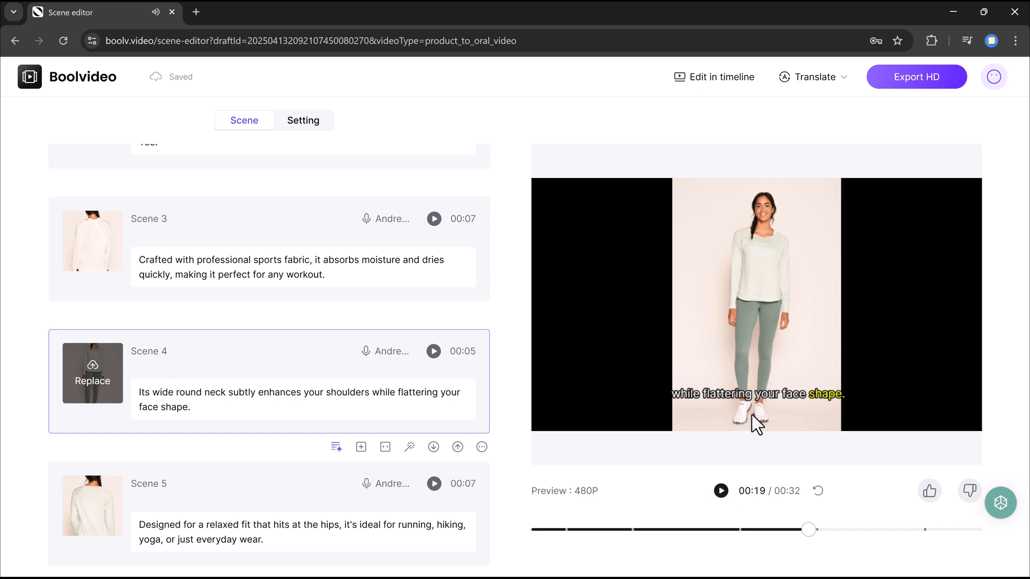
mouse_move(919, 124)
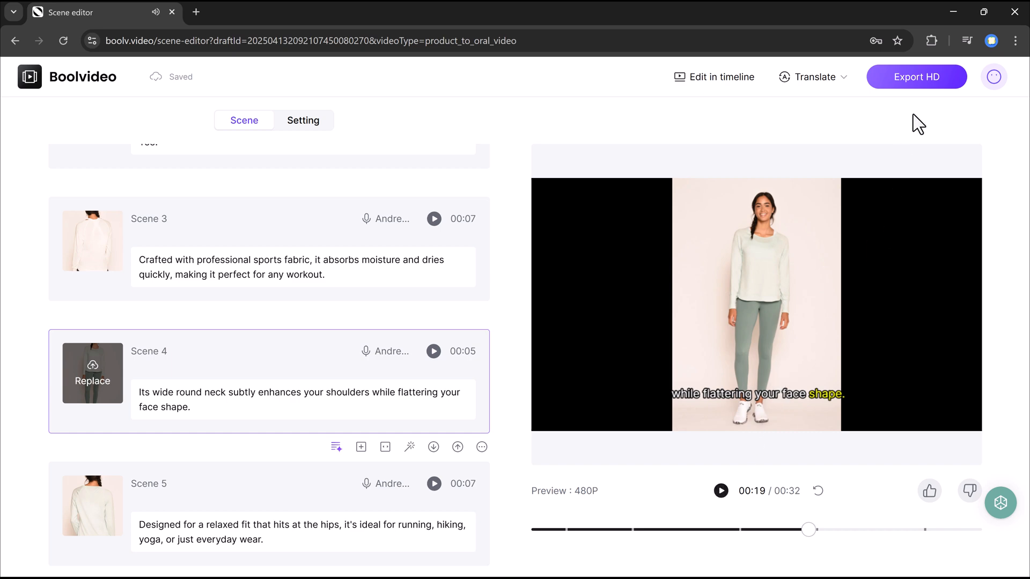
click(917, 77)
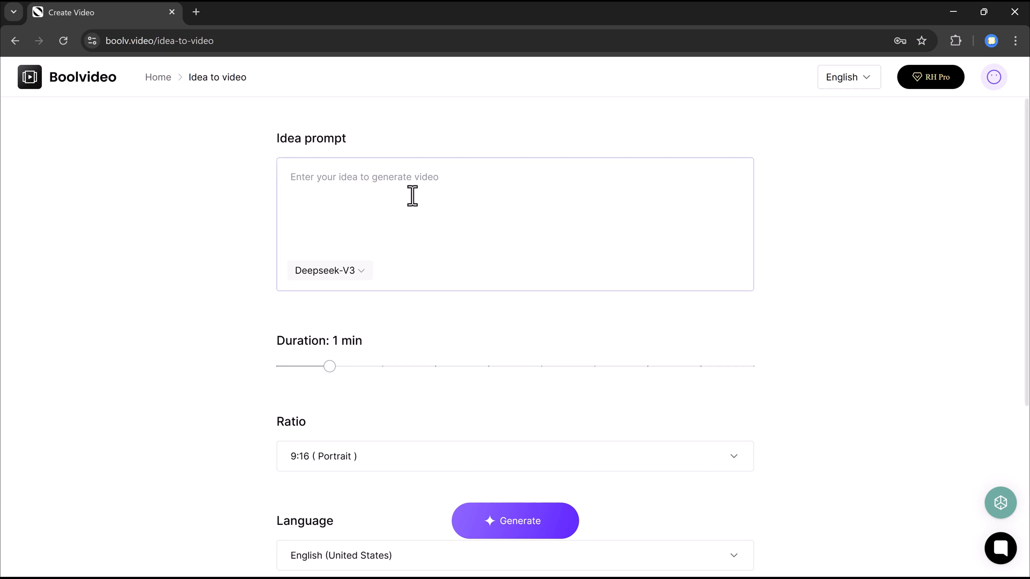
Enter the Boolvideo idea prompt, choose GPT-4o mini, and generate the landscape video draft.
click(413, 210)
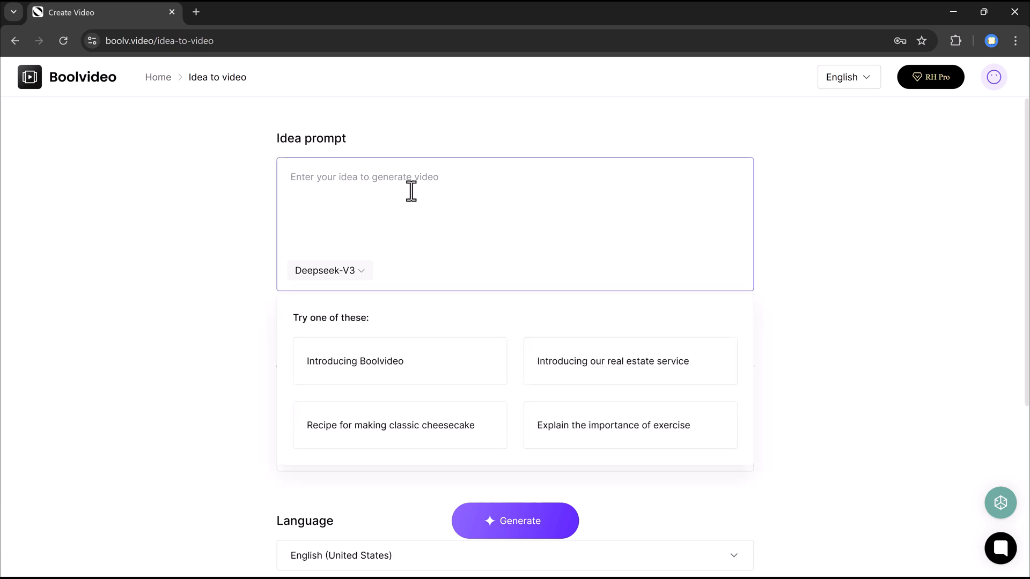
click(329, 270)
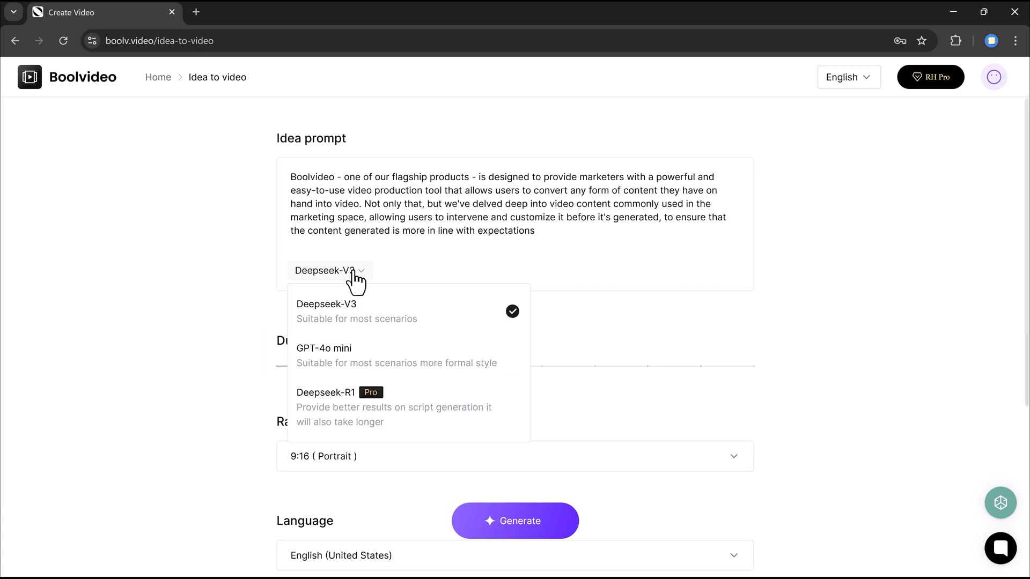
click(324, 349)
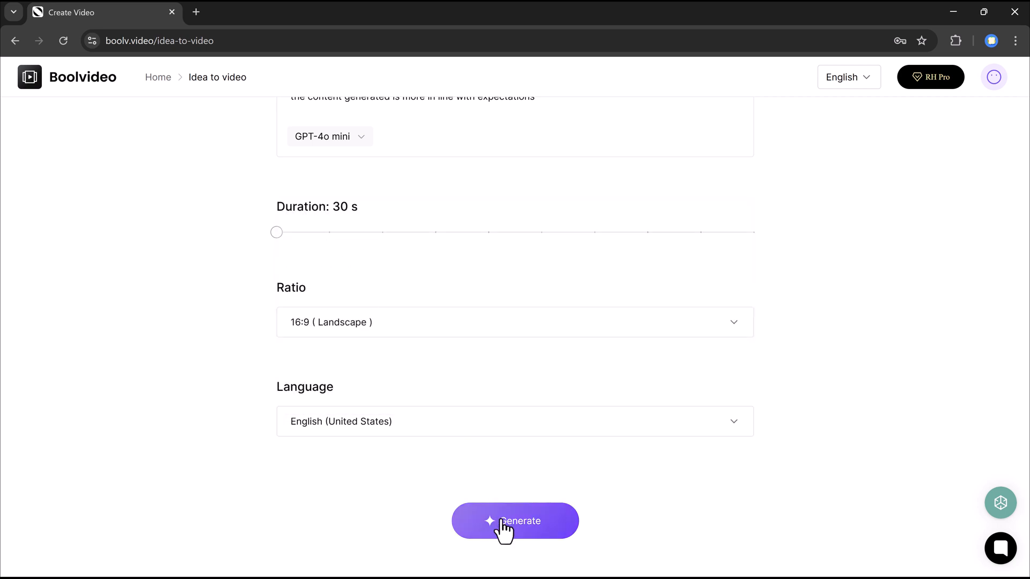
click(515, 521)
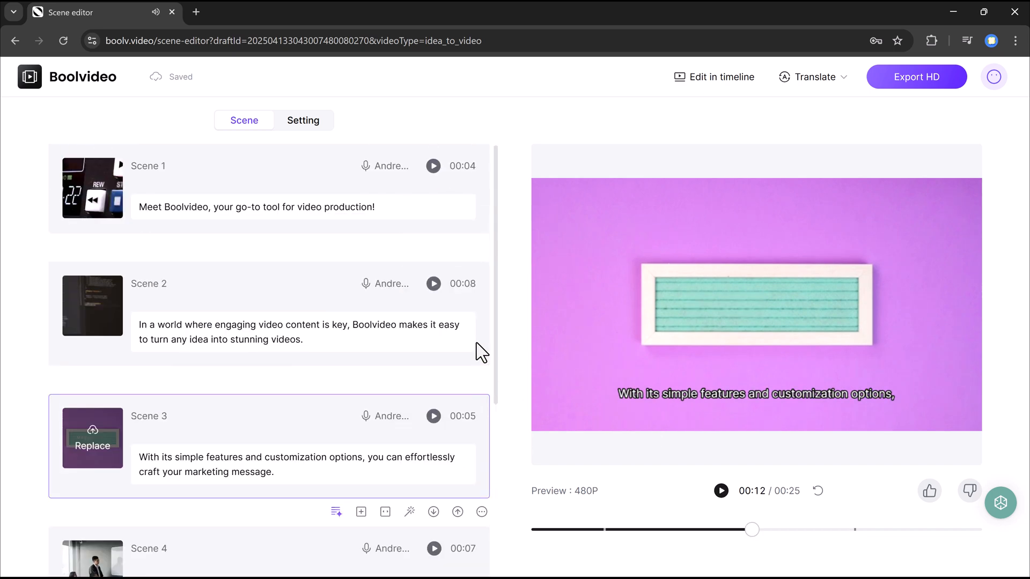
Restart the draft's preview playback, then return to the workspace through the Boolvideo logo.
click(818, 491)
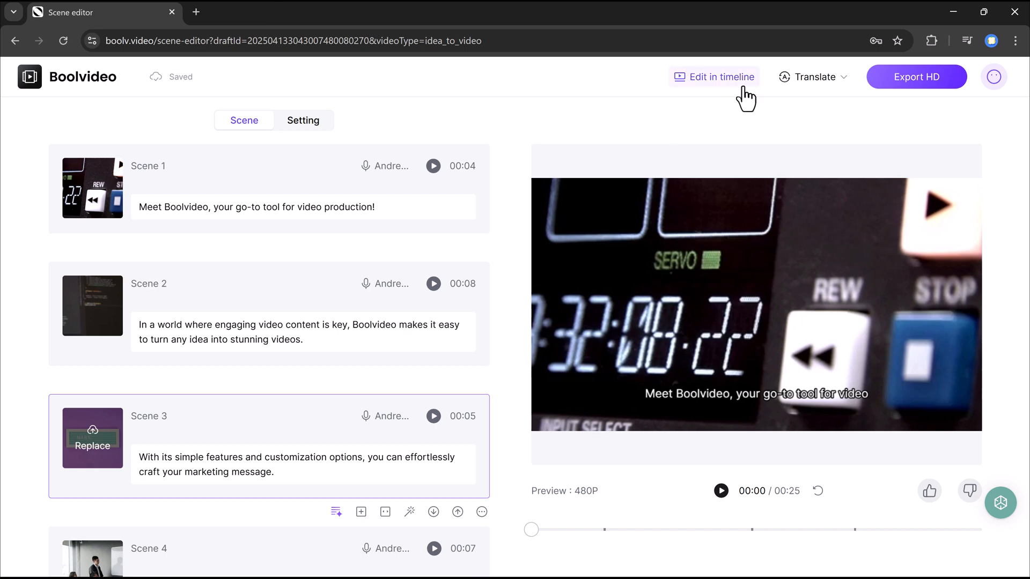
mouse_move(880, 91)
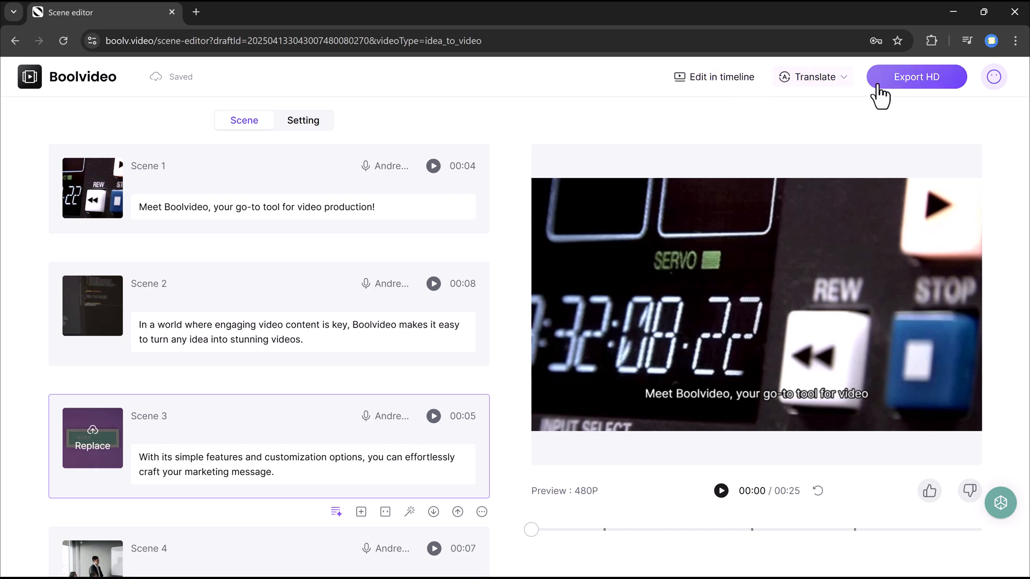
click(916, 77)
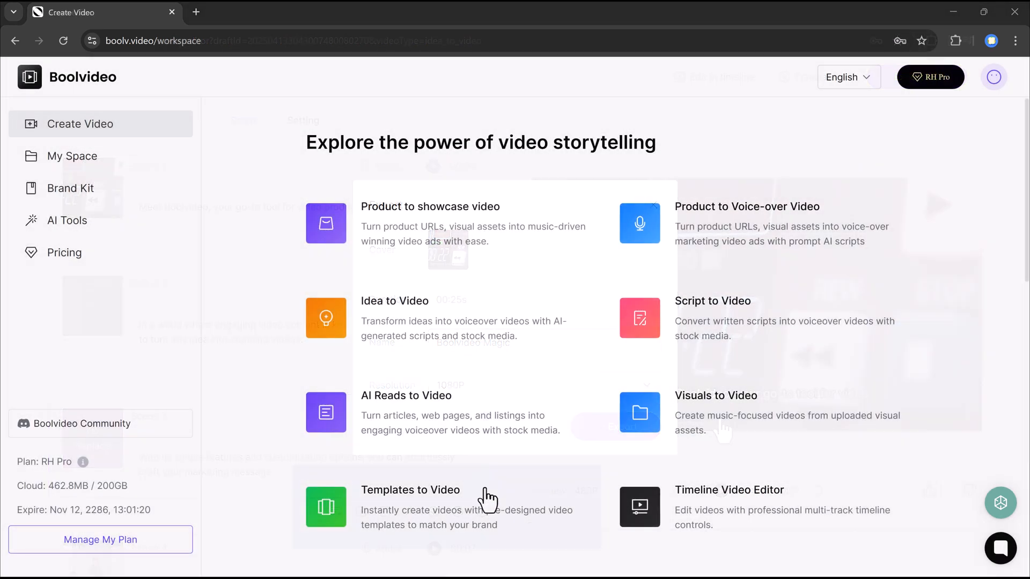
scroll(down, 3)
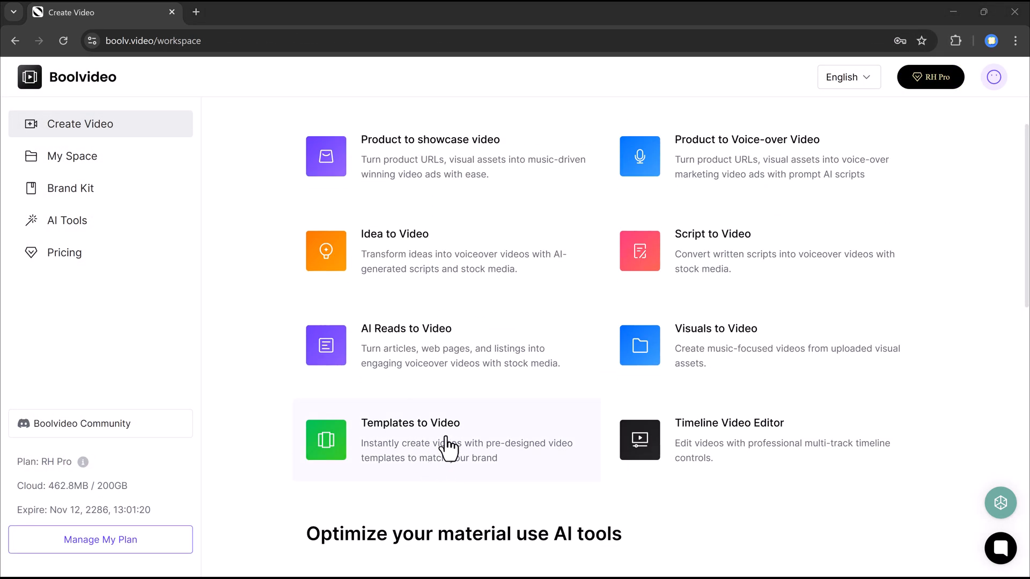
click(410, 424)
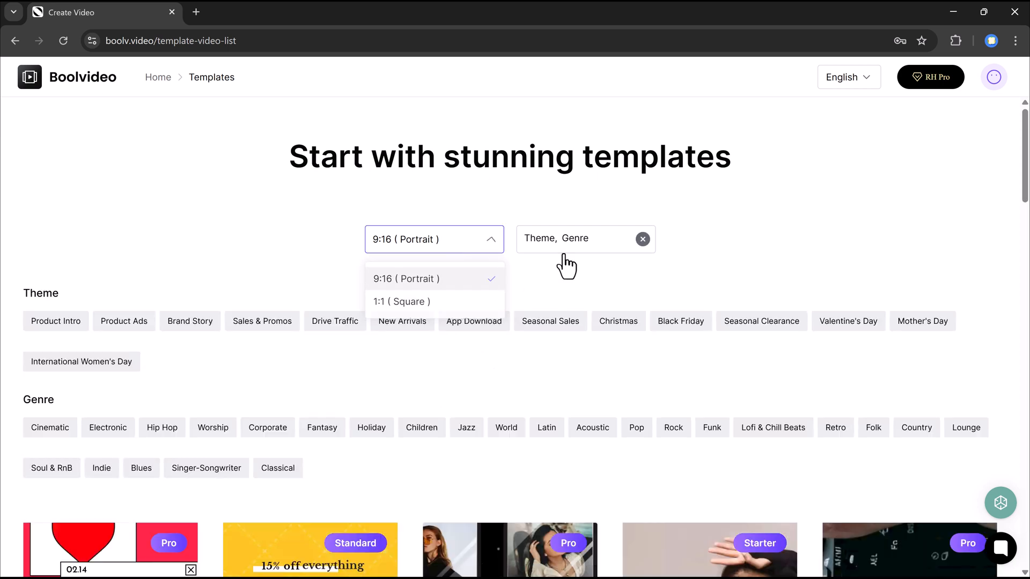
click(584, 238)
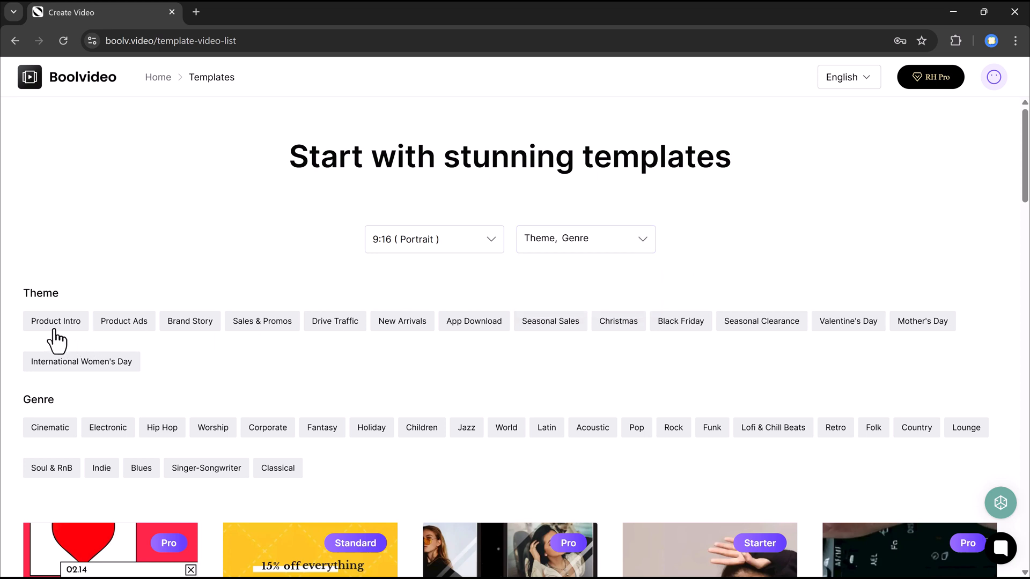
mouse_move(397, 336)
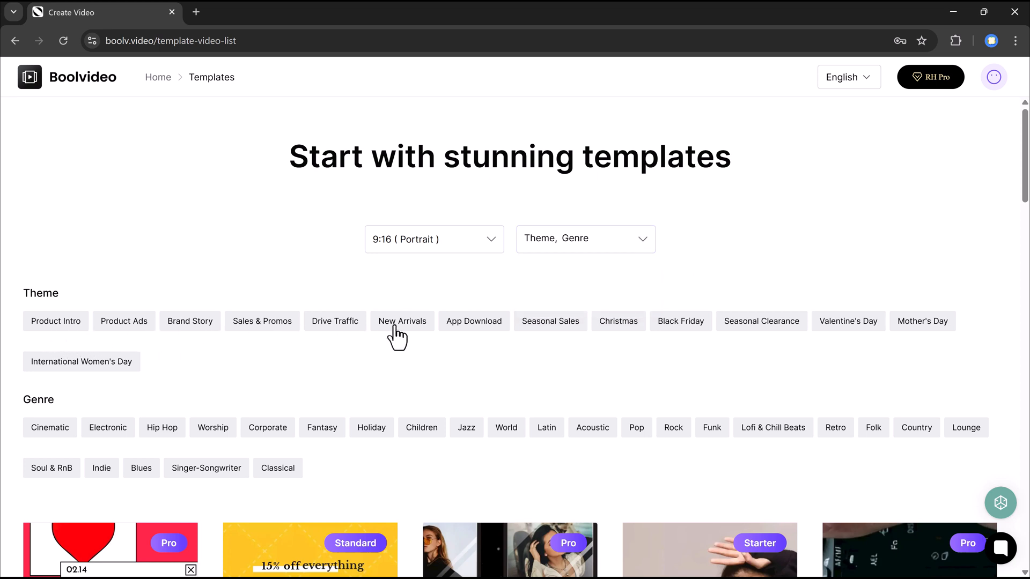
mouse_move(134, 331)
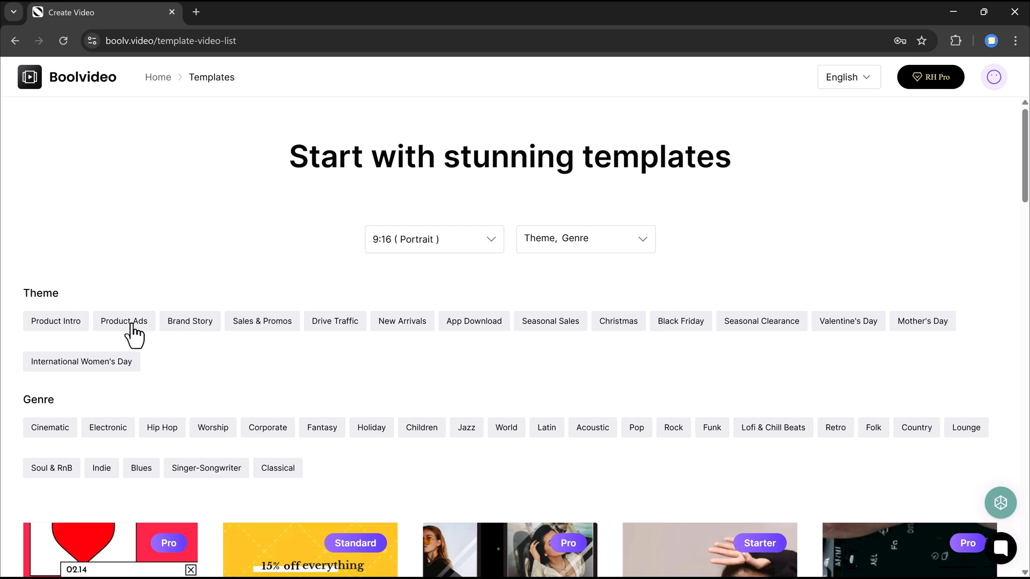
click(123, 321)
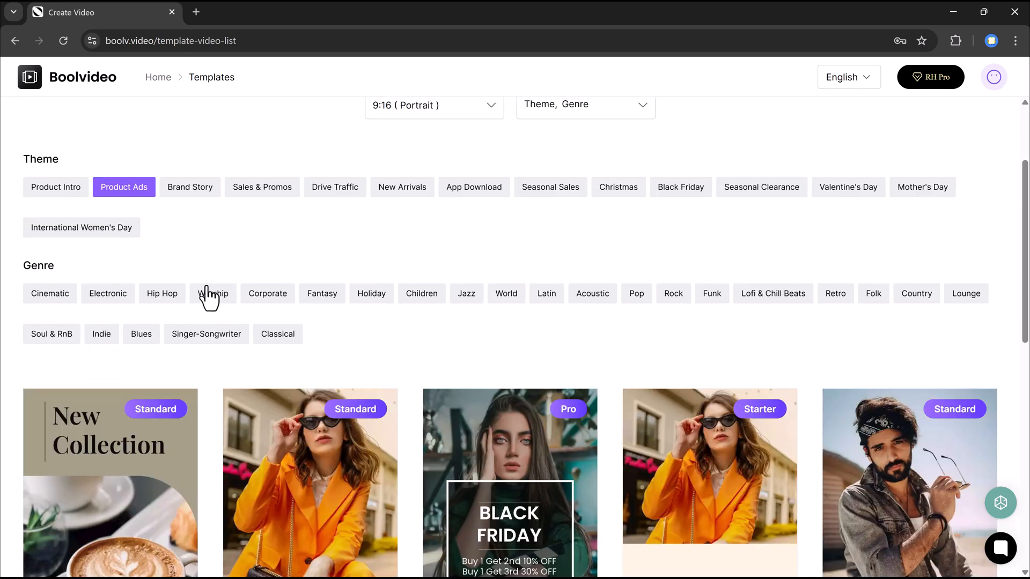
scroll(down, 3)
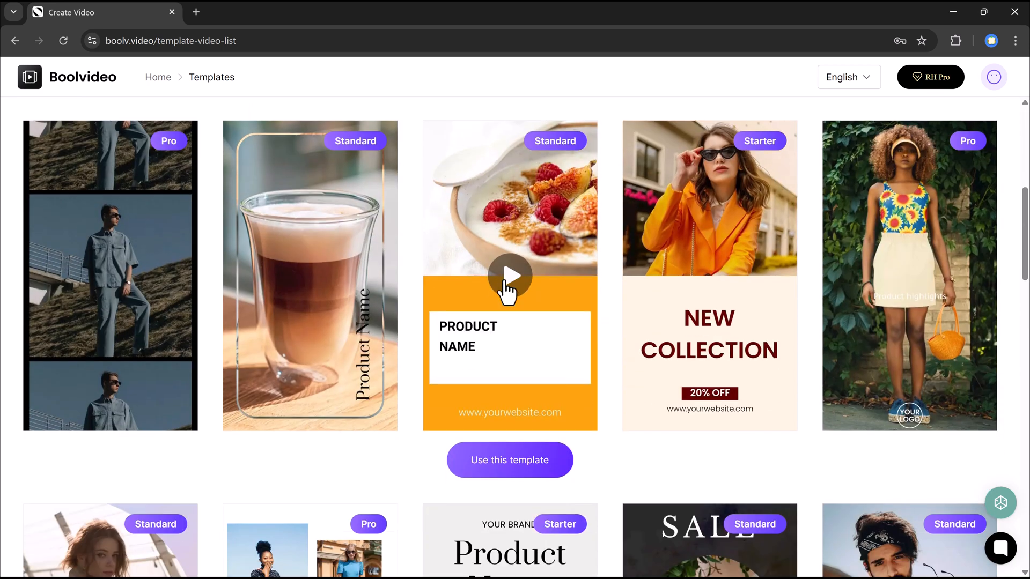
scroll(down, 3)
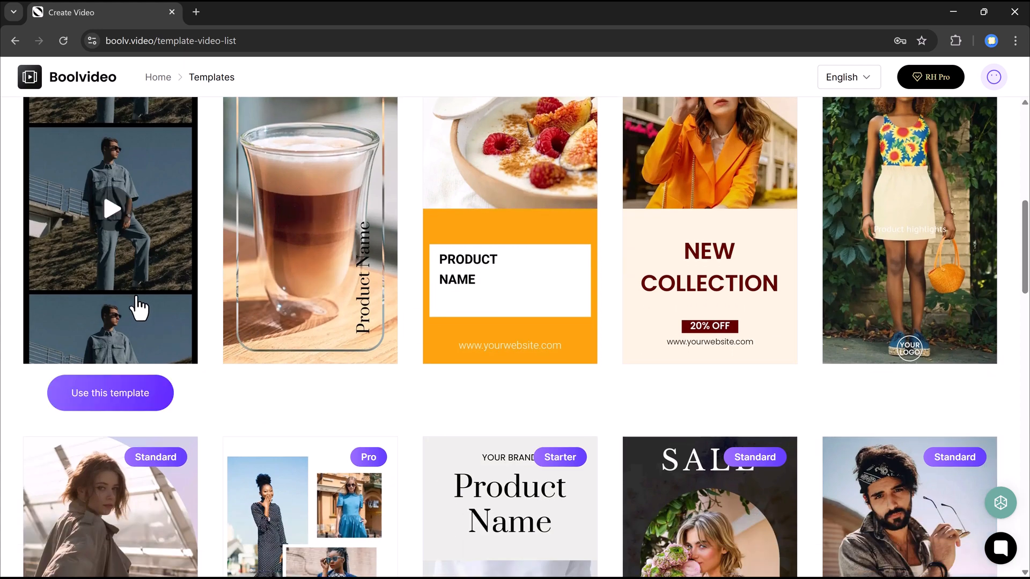
scroll(down, 3)
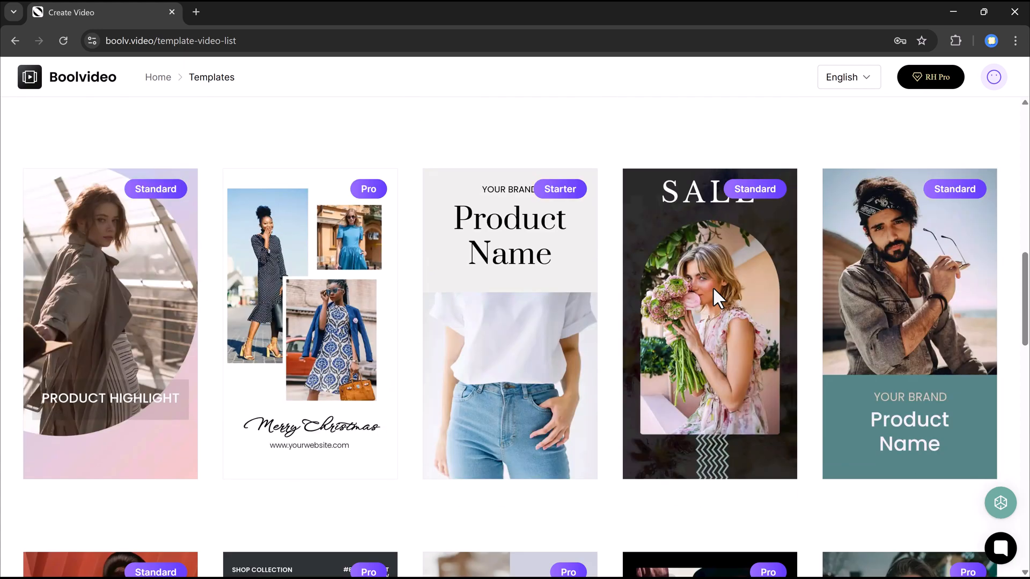
scroll(down, 3)
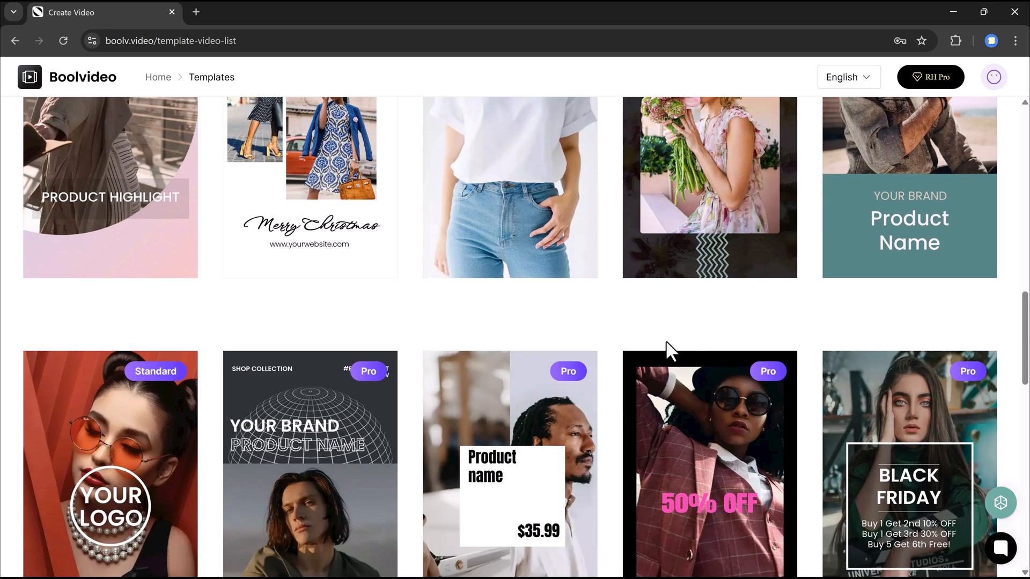
scroll(down, 3)
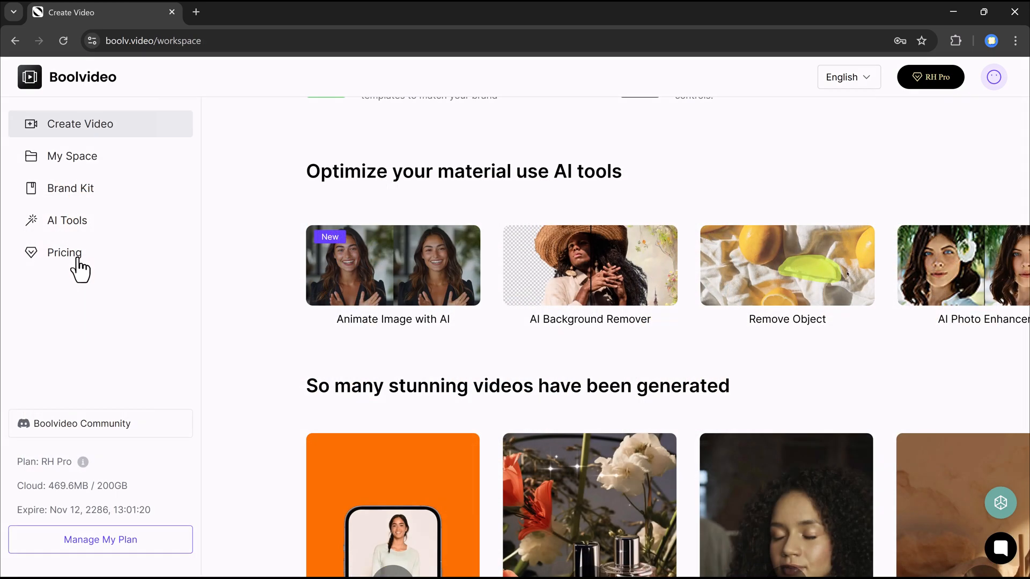
Open Pricing, review the plan features, and switch to Monthly prices for Standard, Pro and Ultra.
click(66, 252)
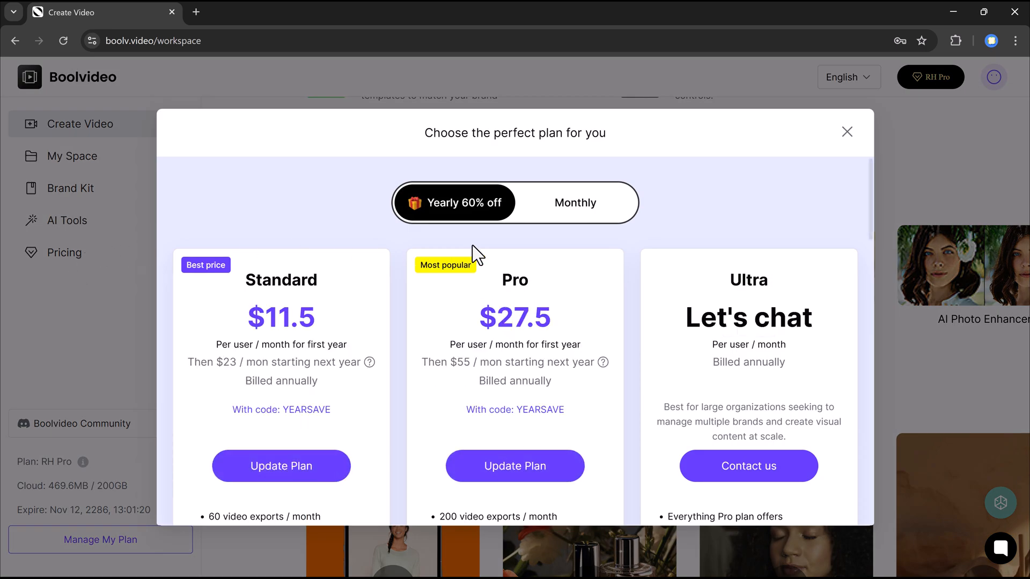
mouse_move(484, 283)
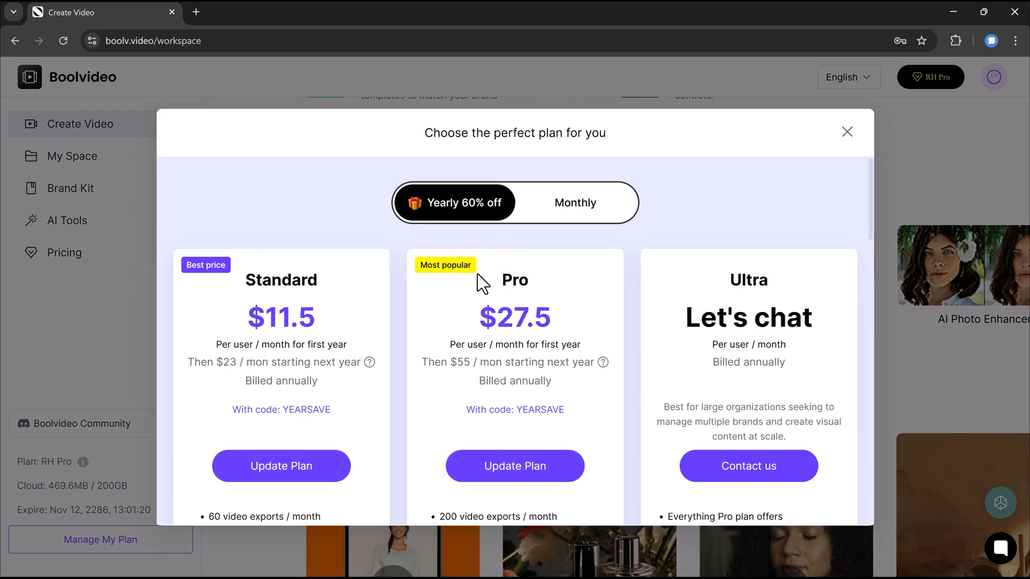
mouse_move(334, 341)
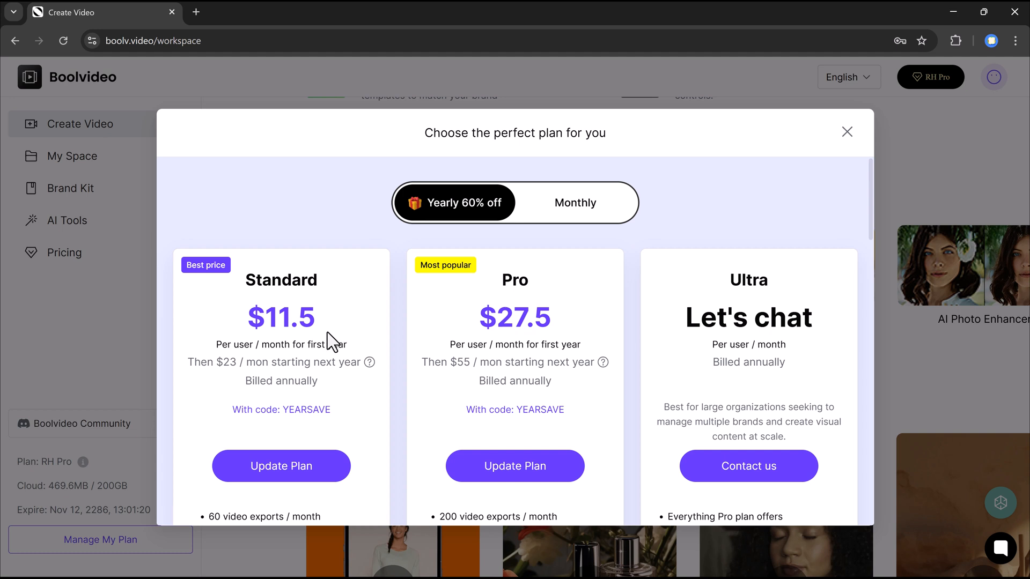
mouse_move(753, 344)
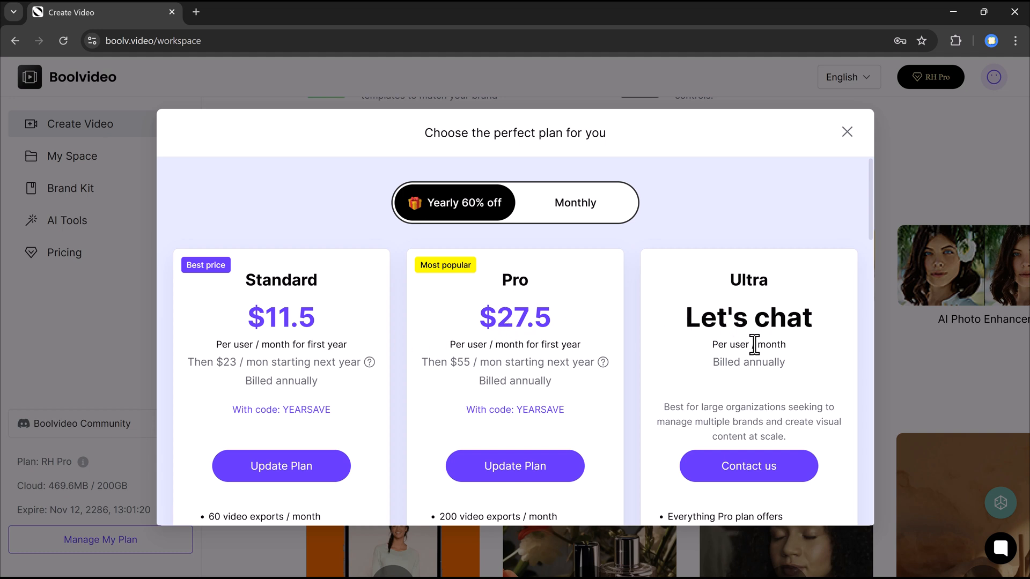
scroll(down, 3)
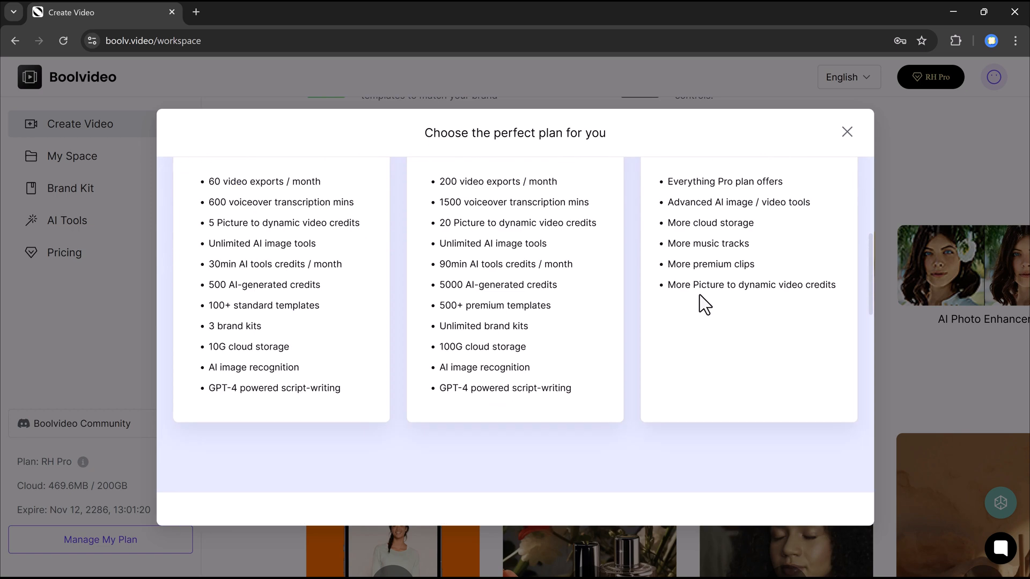
scroll(up, 3)
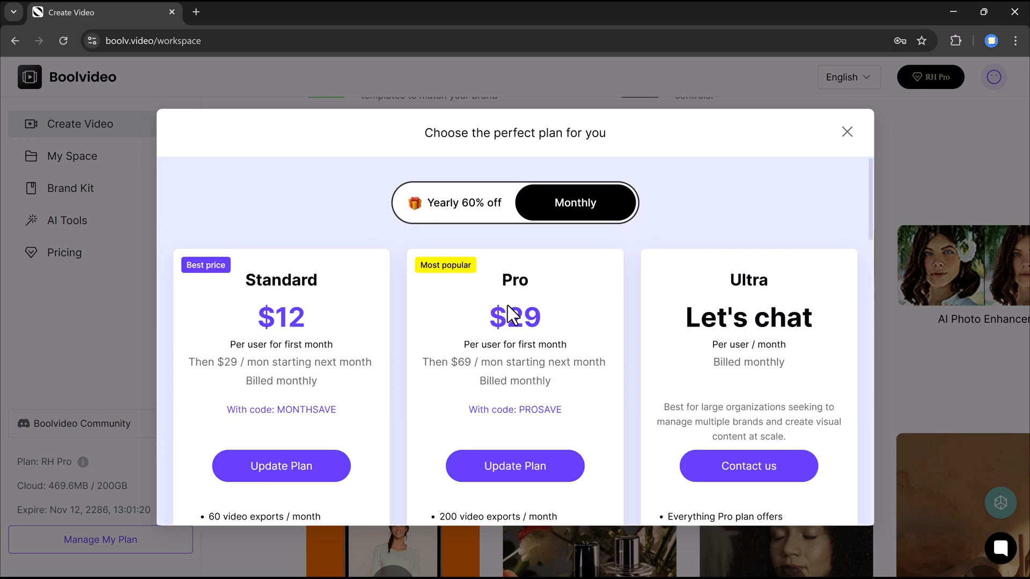
mouse_move(338, 327)
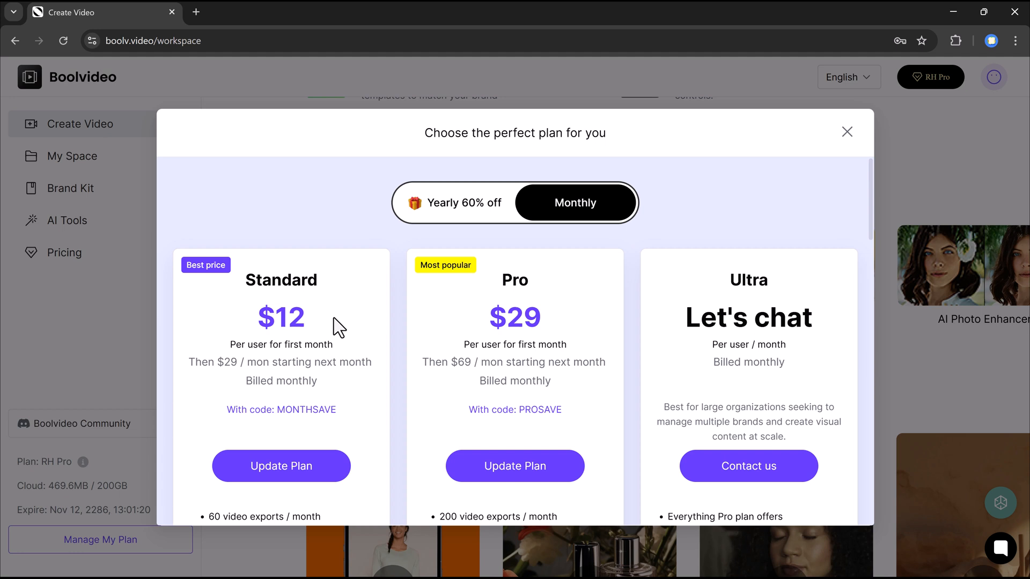
mouse_move(446, 327)
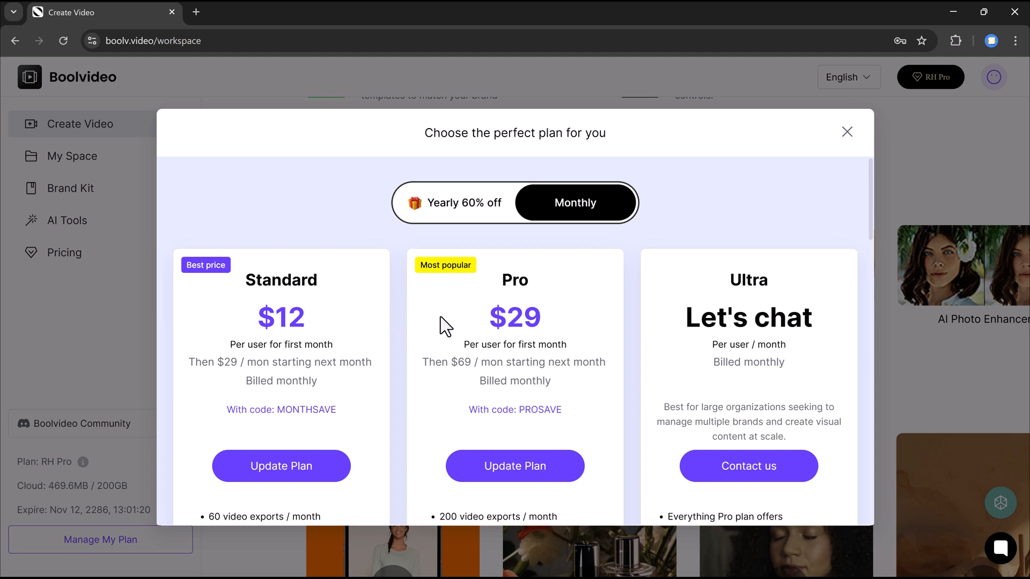
mouse_move(499, 313)
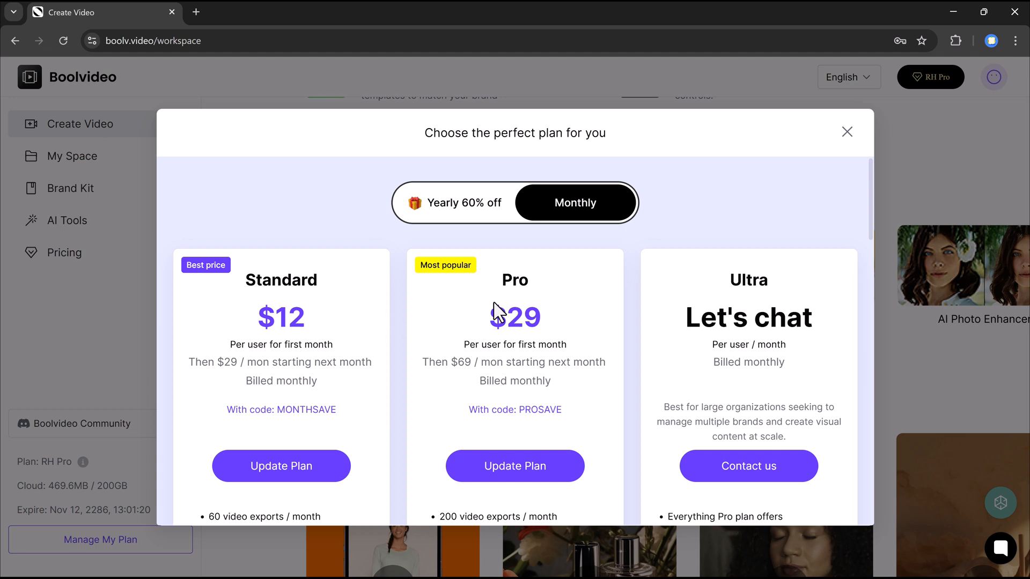
click(847, 132)
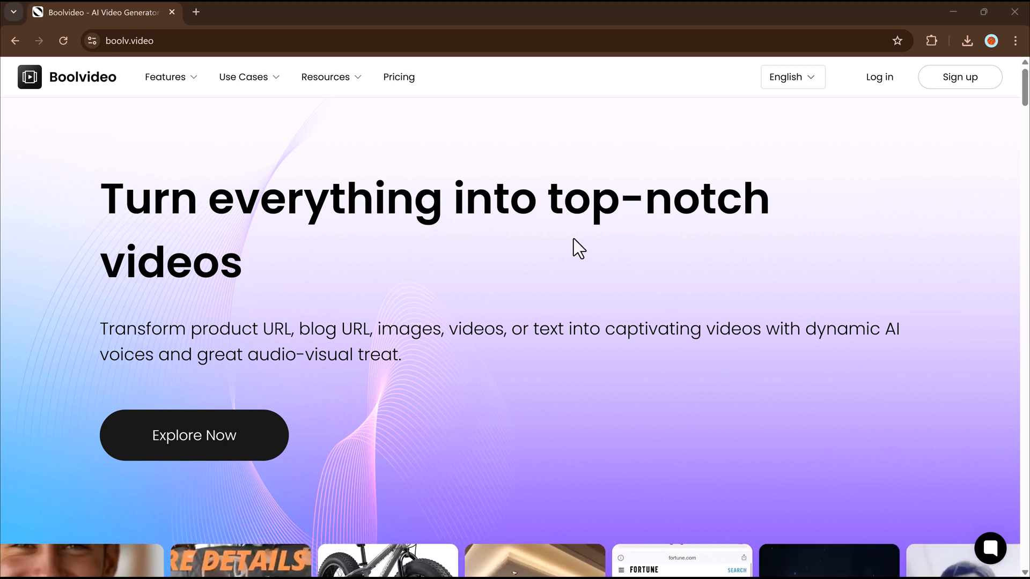
mouse_move(525, 337)
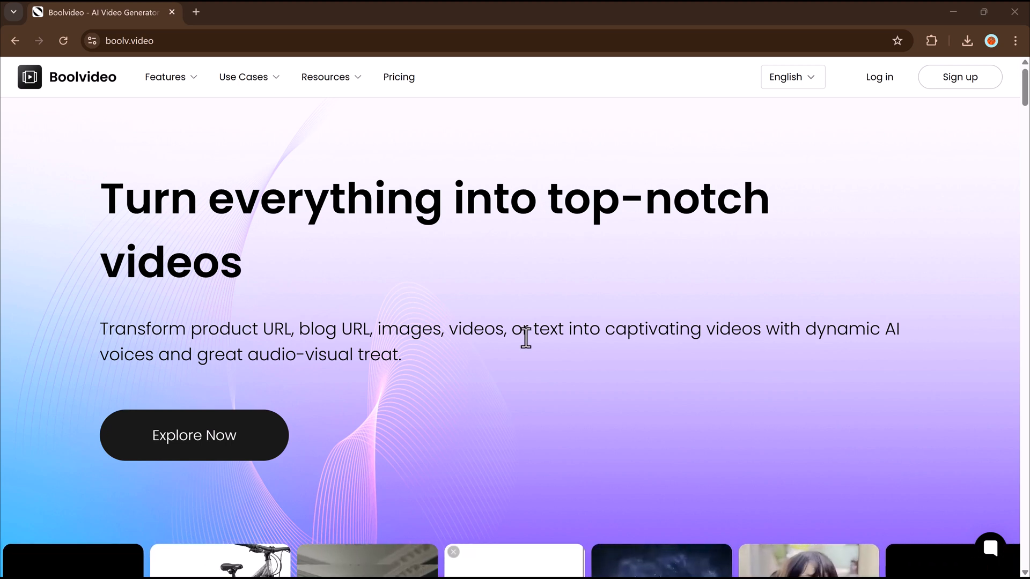
scroll(down, 3)
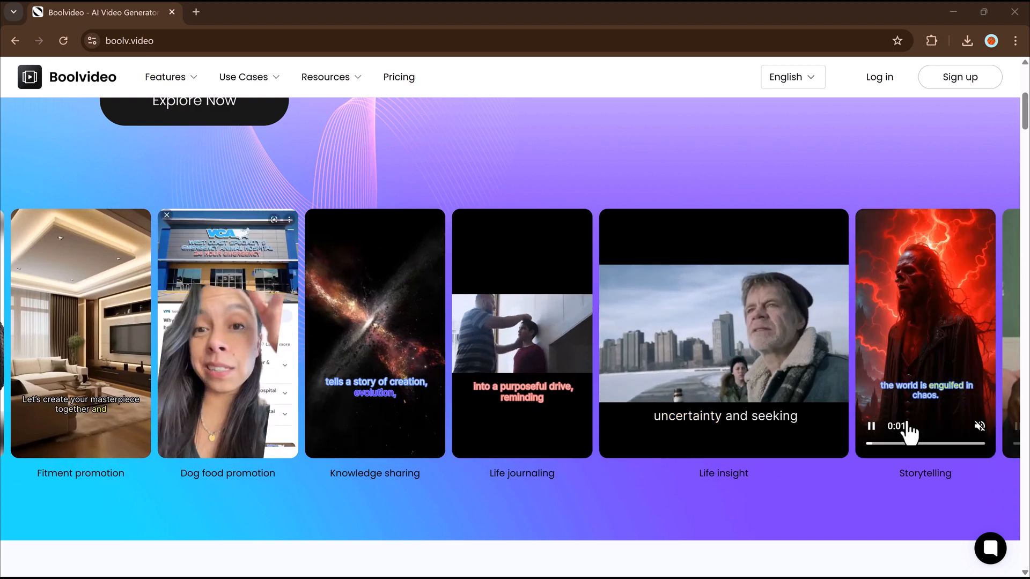
scroll(down, 3)
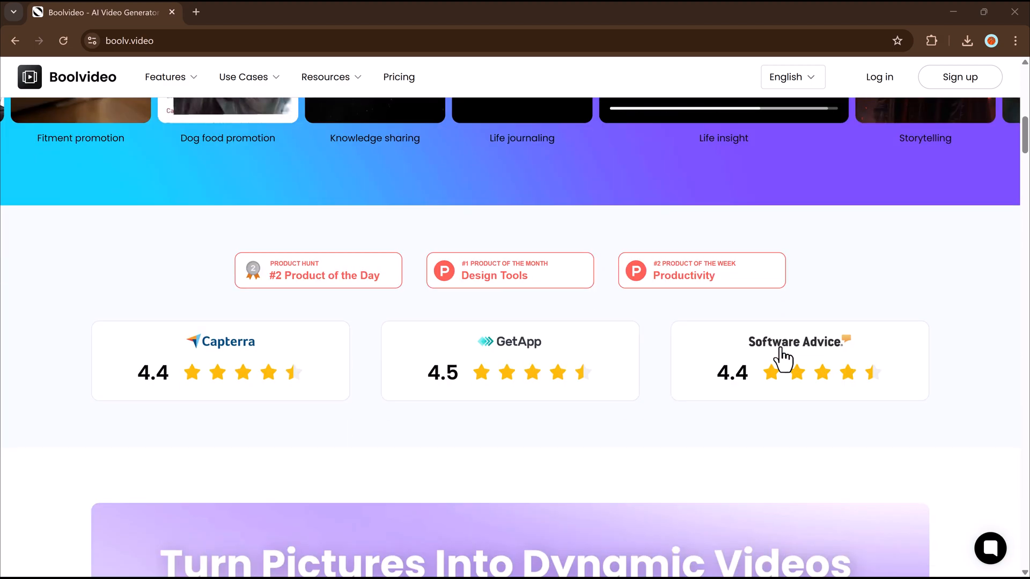